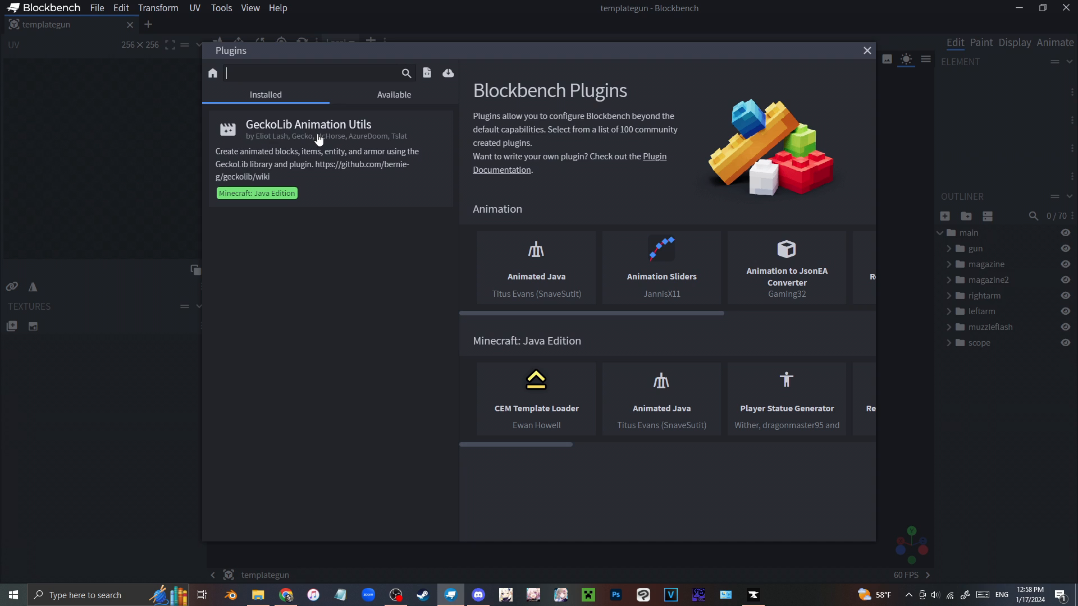
{"action": "mouse_move", "coordinate": [857, 53]}
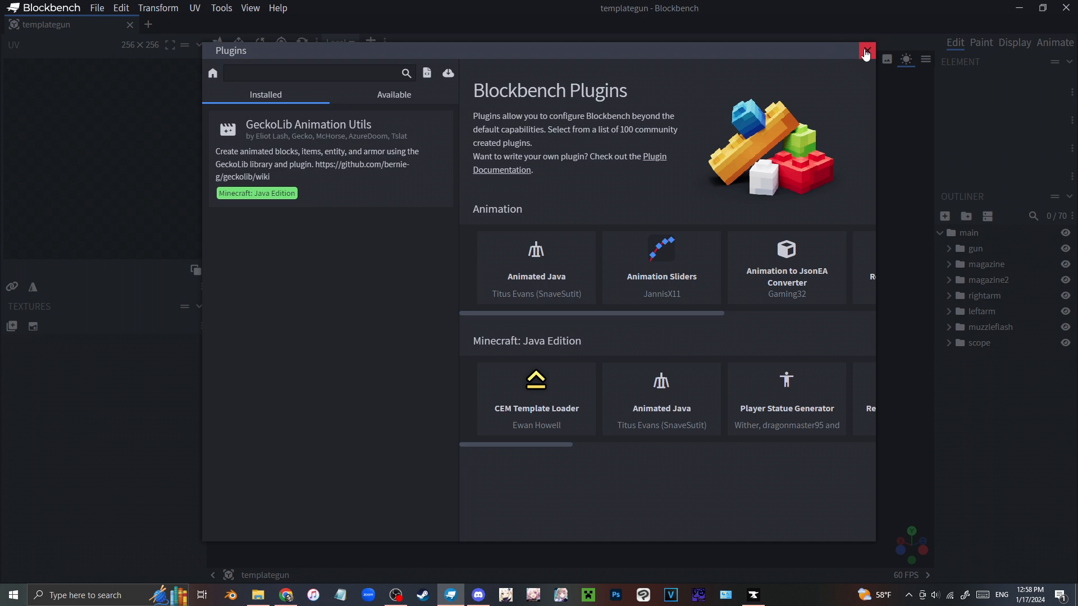
- Close the Plugins window with GeckoLib Animation Utils confirmed installed
{"action": "left_click", "coordinate": [866, 53]}
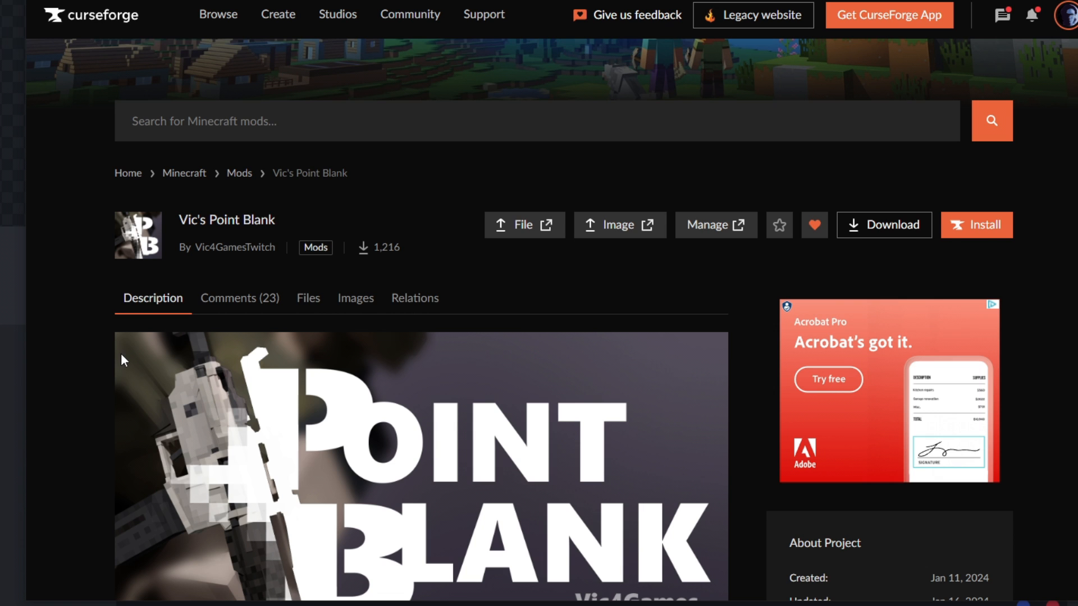
- Navigate from the Vic's Point Blank page to the official template content pack
{"action": "scroll", "scroll_direction": "down", "scroll_amount": 3}
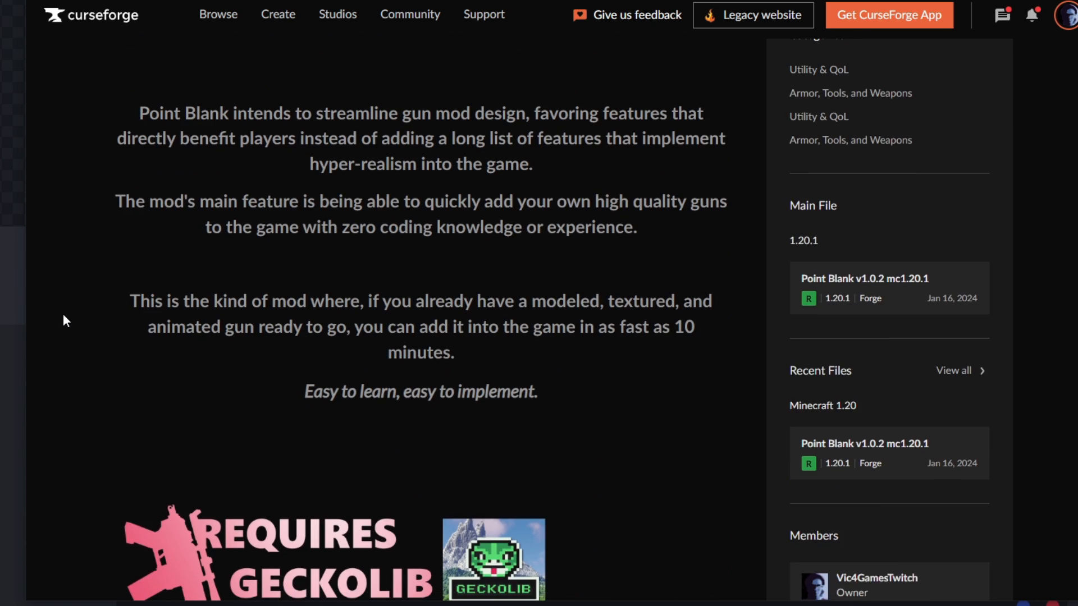
{"action": "scroll", "scroll_direction": "down", "scroll_amount": 3}
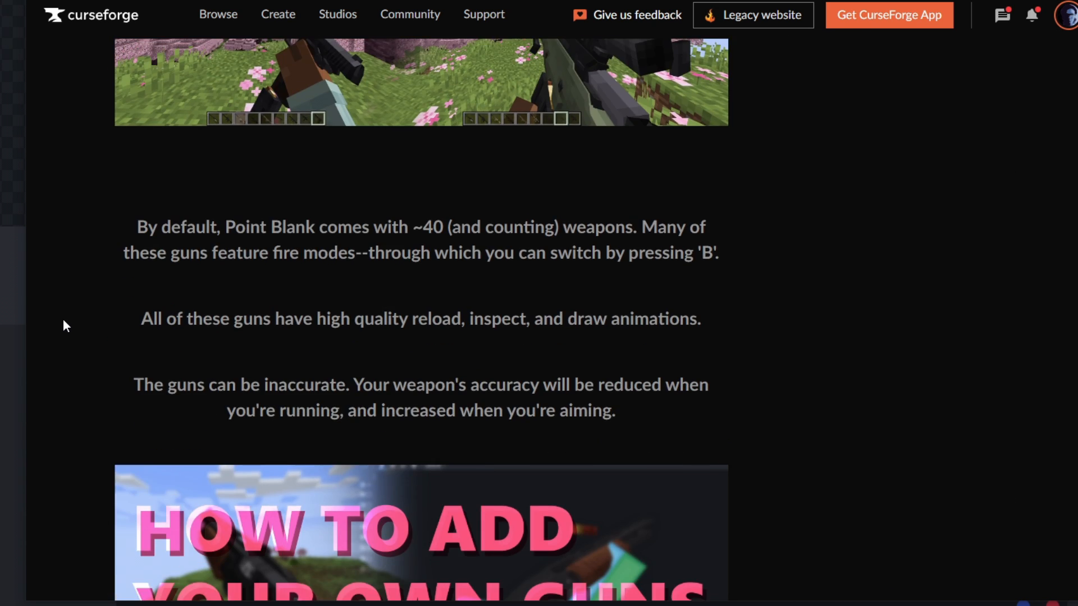
{"action": "scroll", "scroll_direction": "down", "scroll_amount": 3}
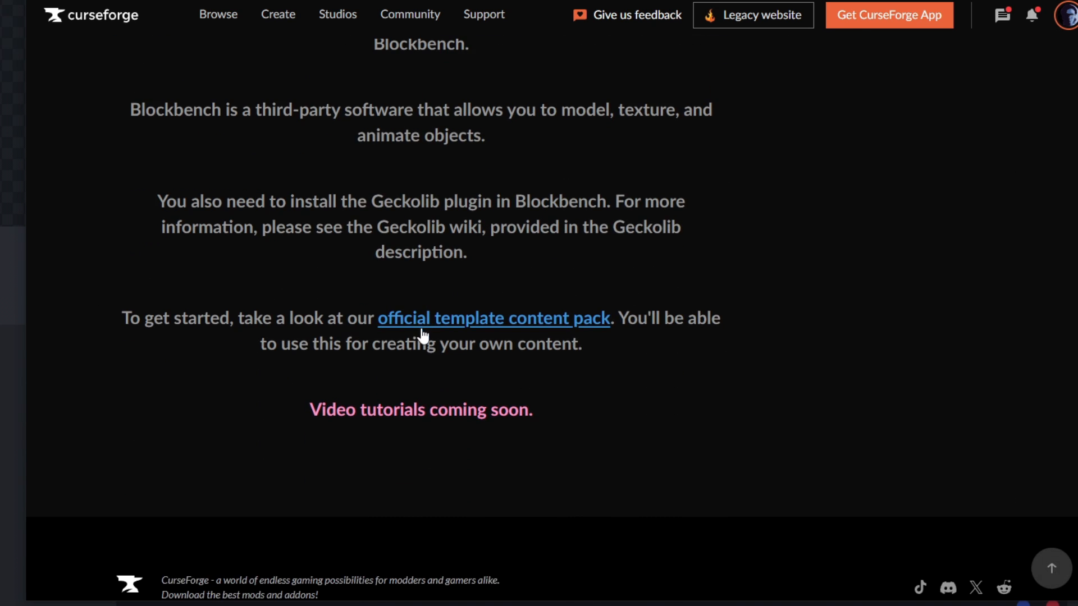
{"action": "left_click", "coordinate": [493, 318]}
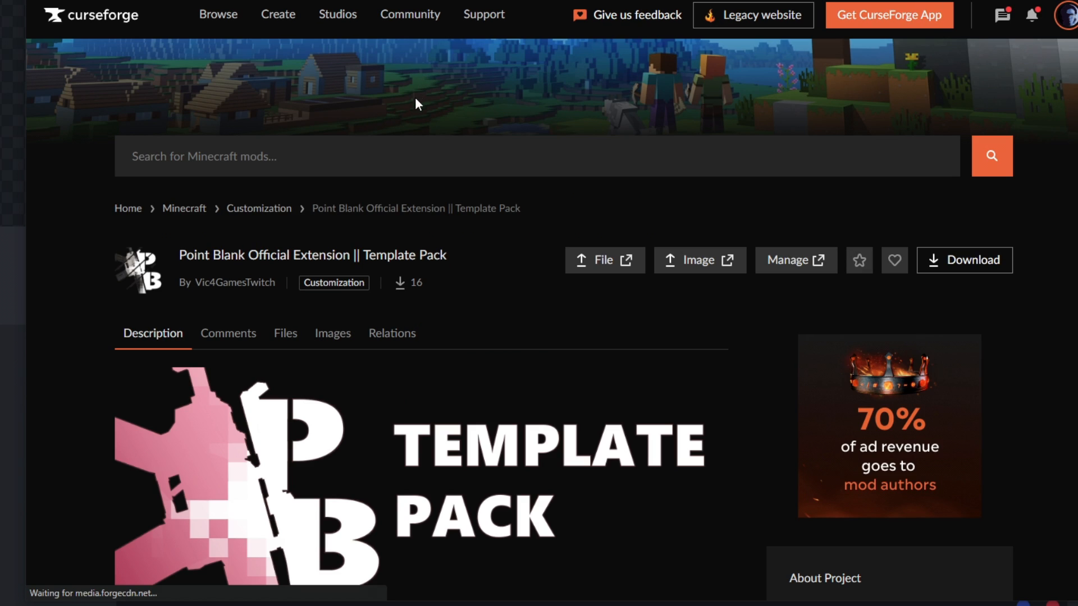
- Download sample-ext.zip from the Template Pack 1.0.0 file listing
{"action": "scroll", "scroll_direction": "down", "scroll_amount": 3}
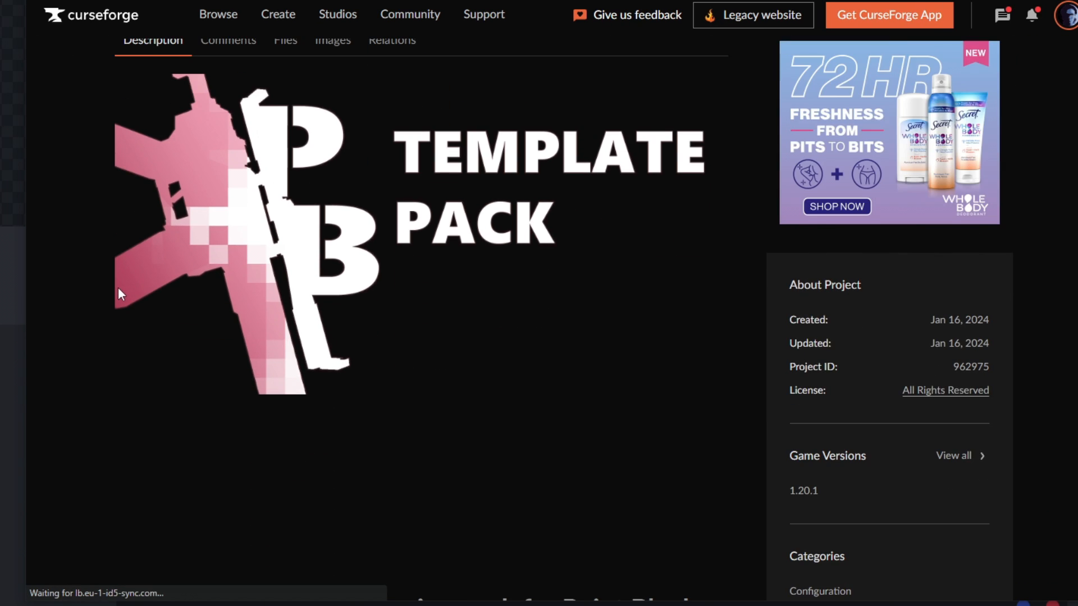
{"action": "left_click", "coordinate": [284, 40]}
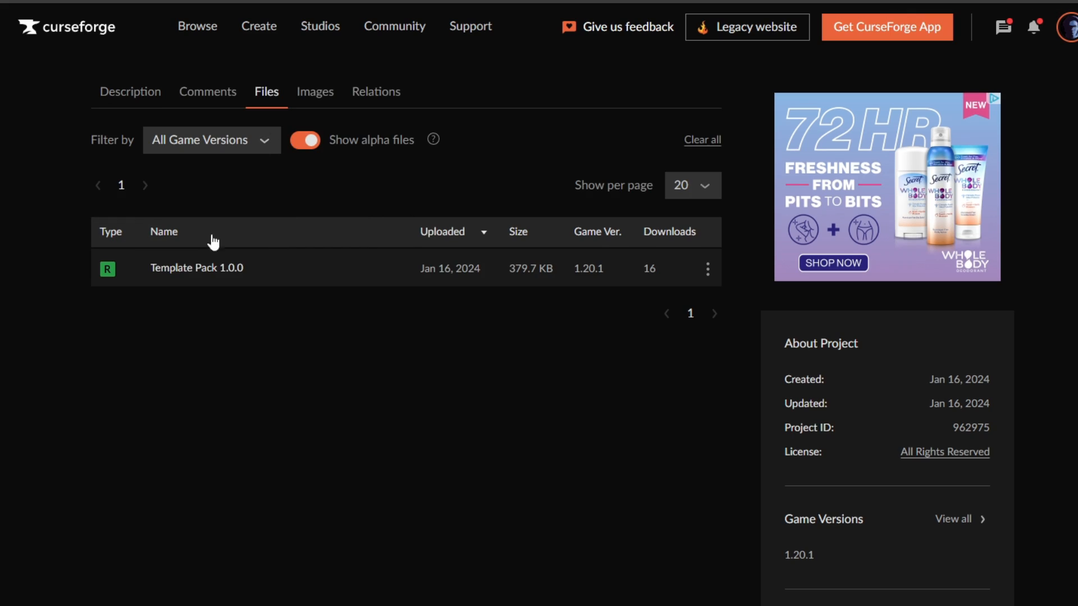
{"action": "left_click", "coordinate": [196, 268]}
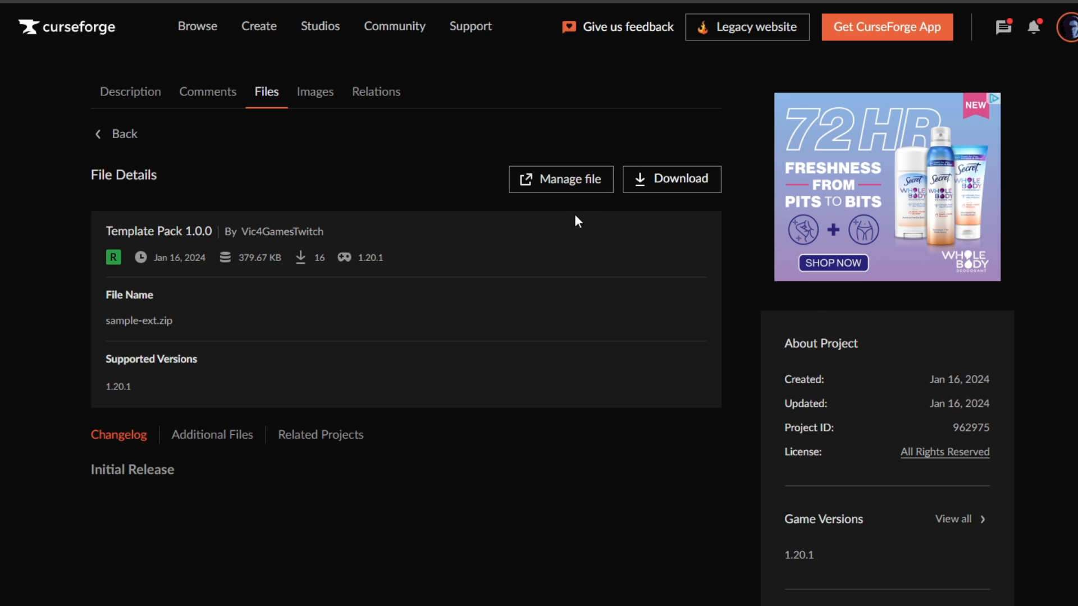
{"action": "left_click", "coordinate": [671, 179]}
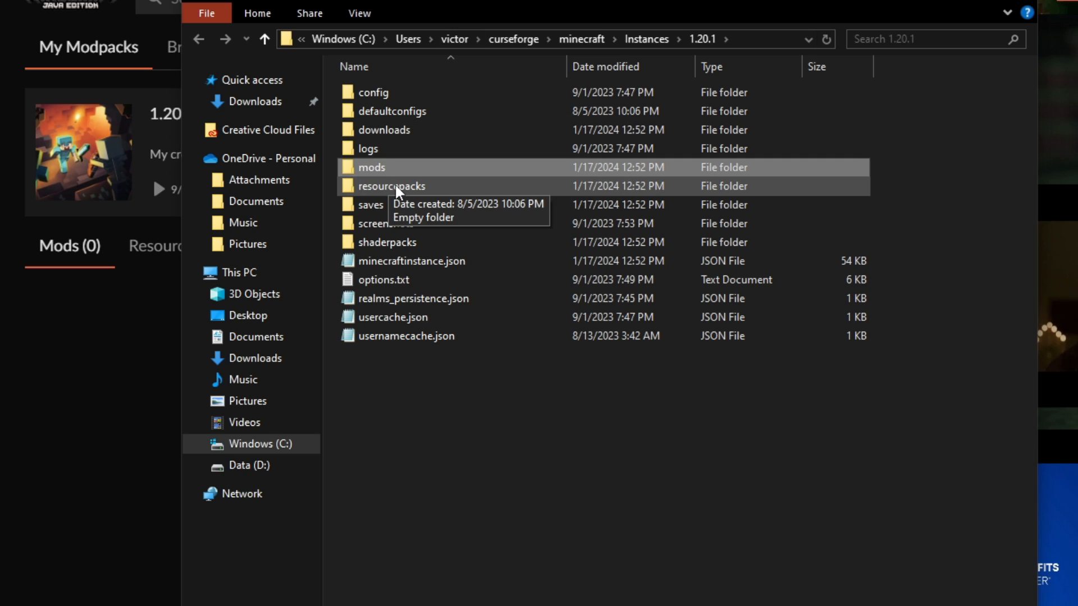
- Create a pointblank folder in the 1.20.1 instance holding sample-ext.zip
{"action": "left_click", "coordinate": [385, 224]}
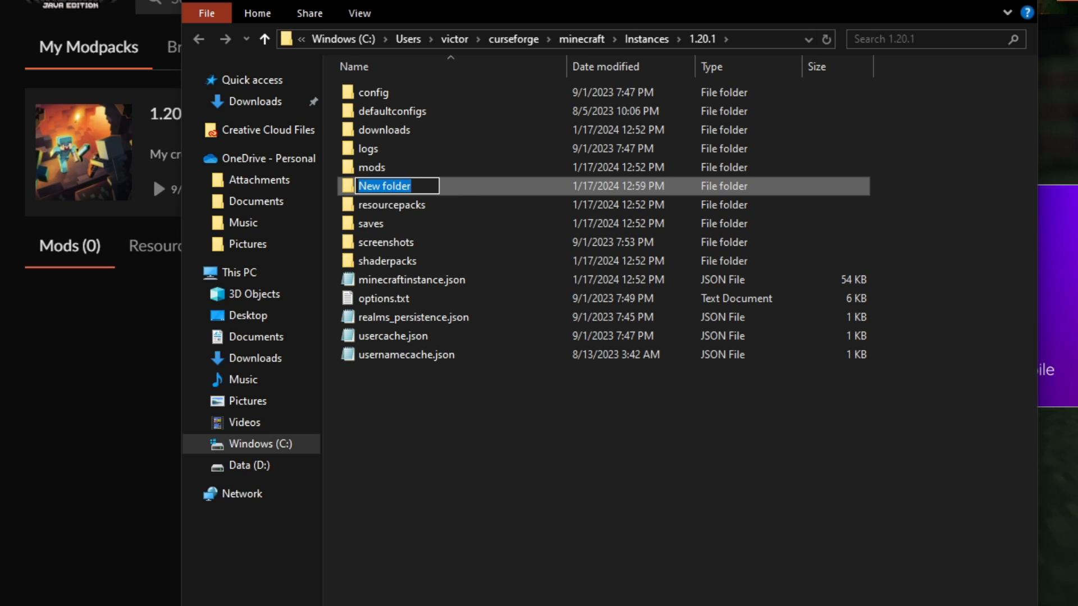
{"action": "type", "text": "pointblank"}
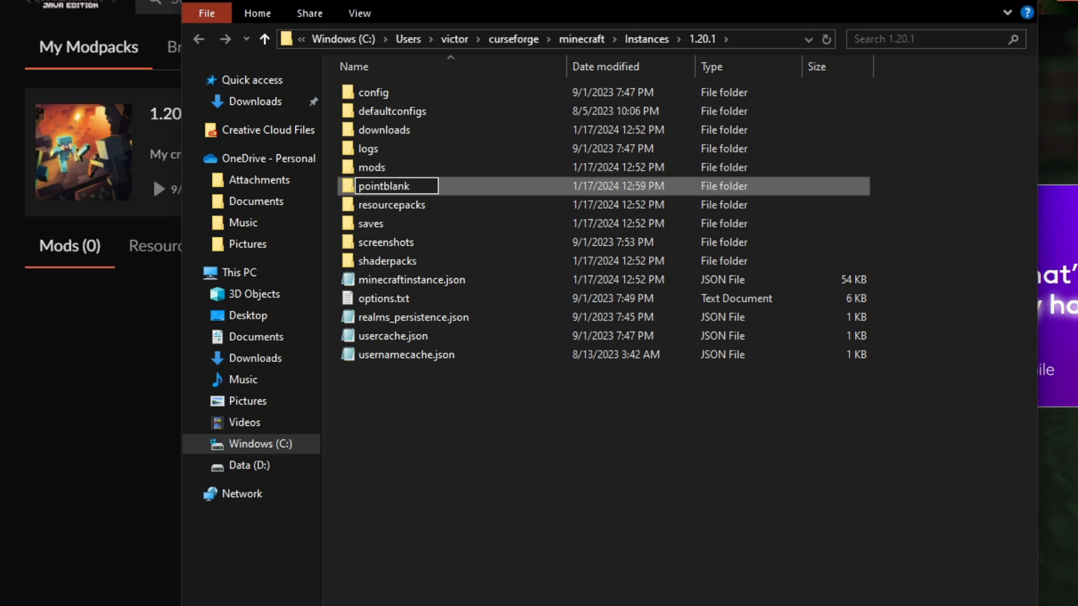
{"action": "double_click", "coordinate": [391, 185]}
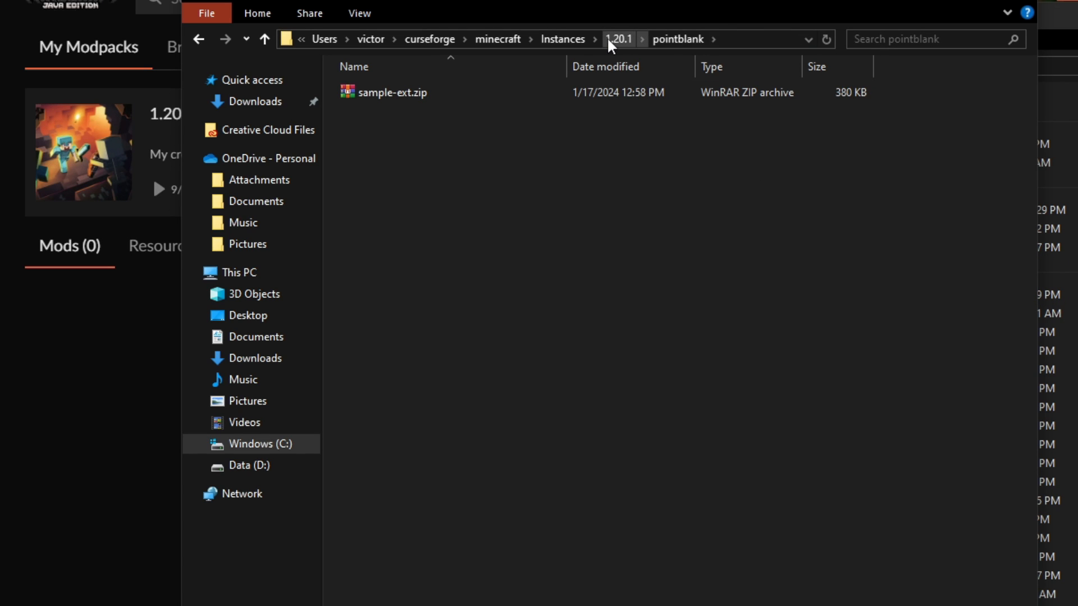
{"action": "left_click", "coordinate": [618, 38]}
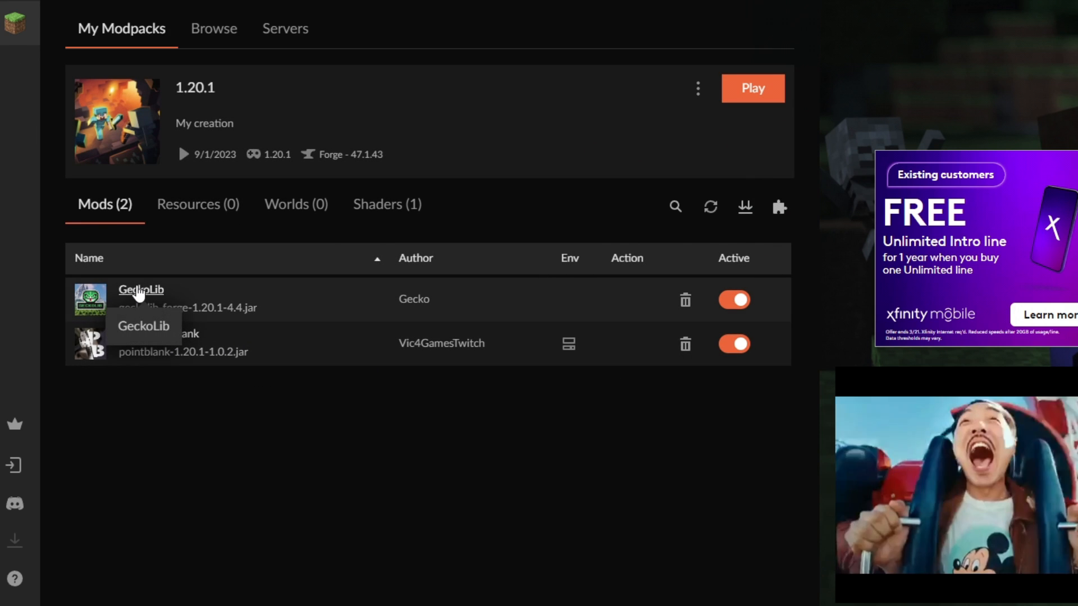
- Take a gun from the Point Blank Sample Pack creative tab and reload it with R
{"action": "left_click", "coordinate": [753, 88]}
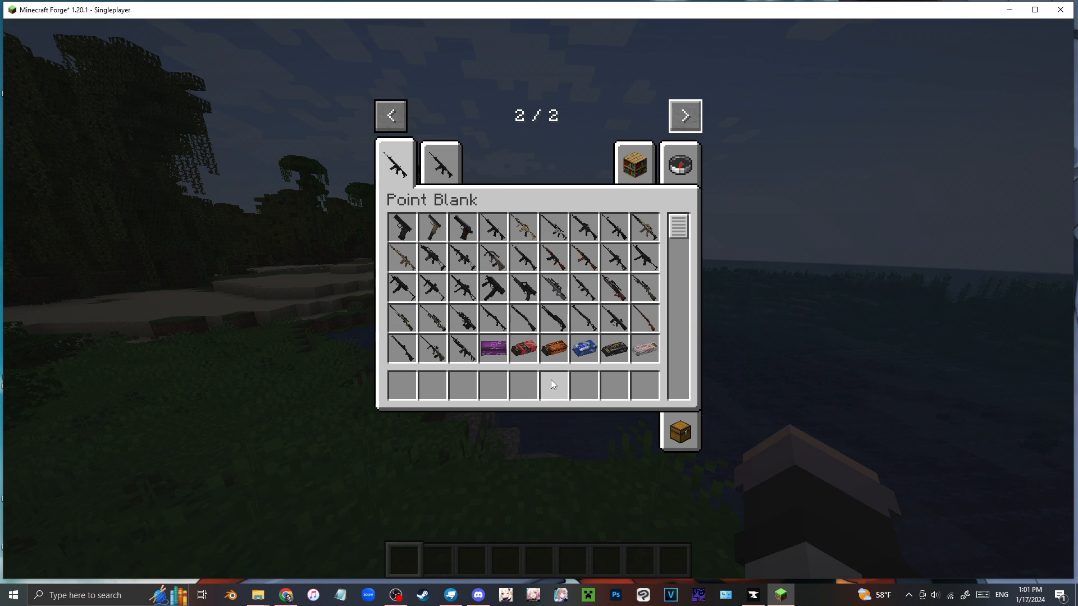
{"action": "mouse_move", "coordinate": [439, 161]}
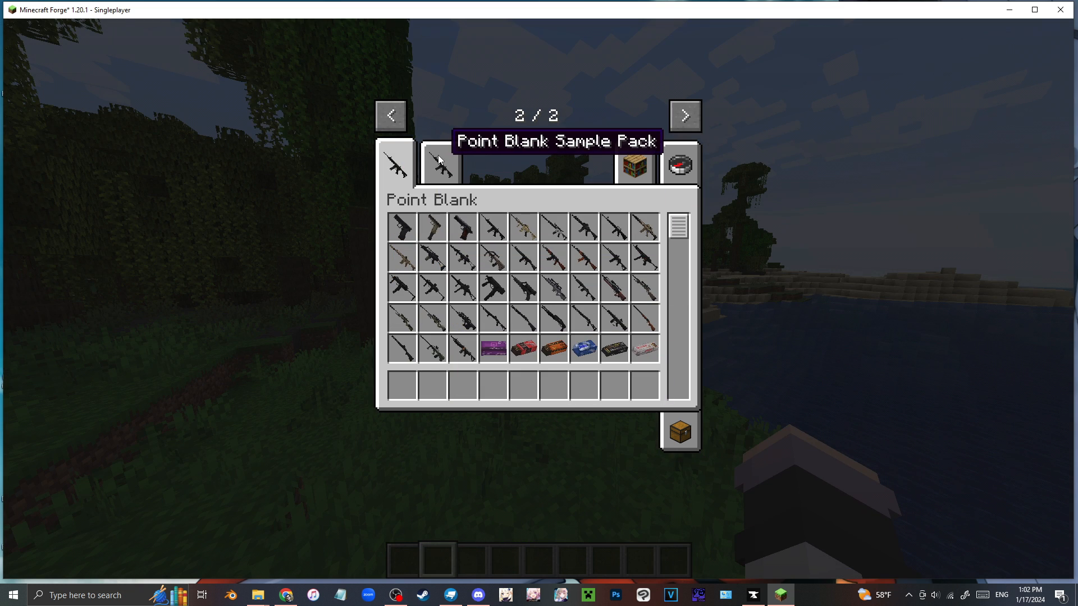
{"action": "left_click", "coordinate": [439, 165]}
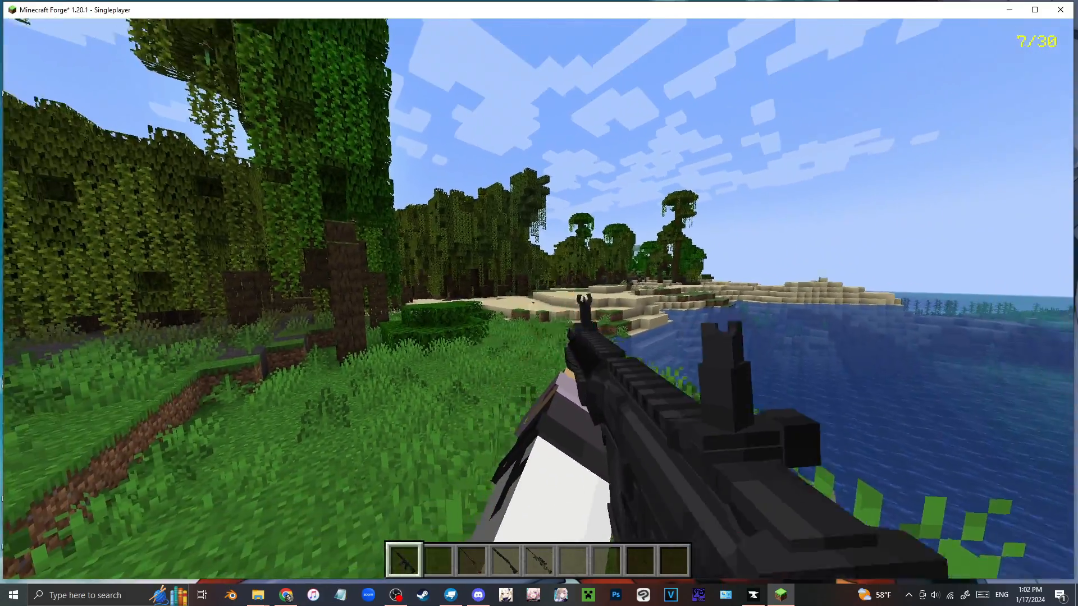
{"action": "key", "text": "r"}
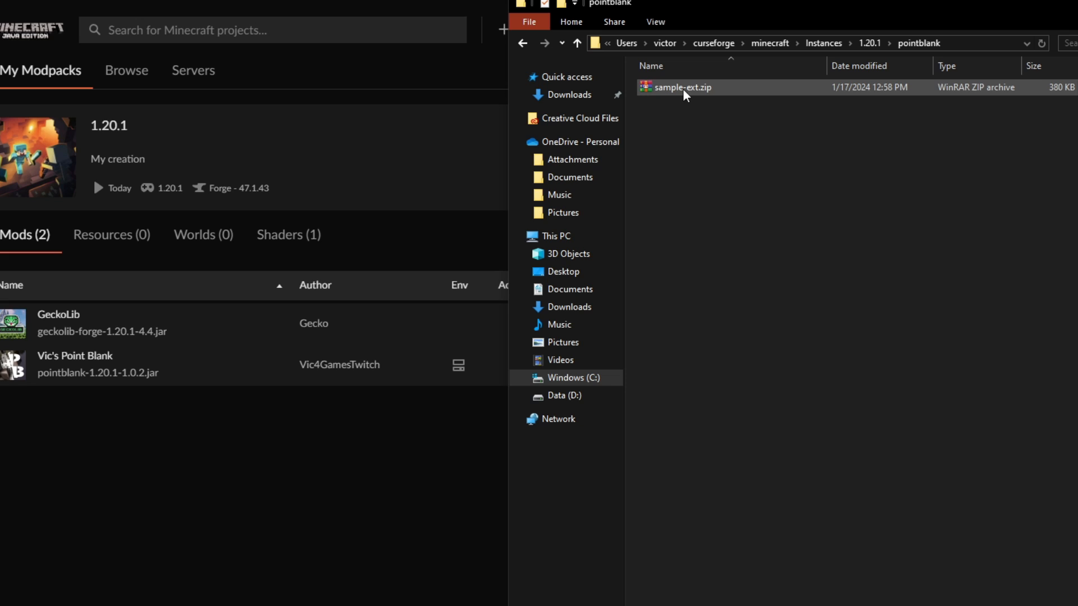
{"action": "mouse_move", "coordinate": [681, 87]}
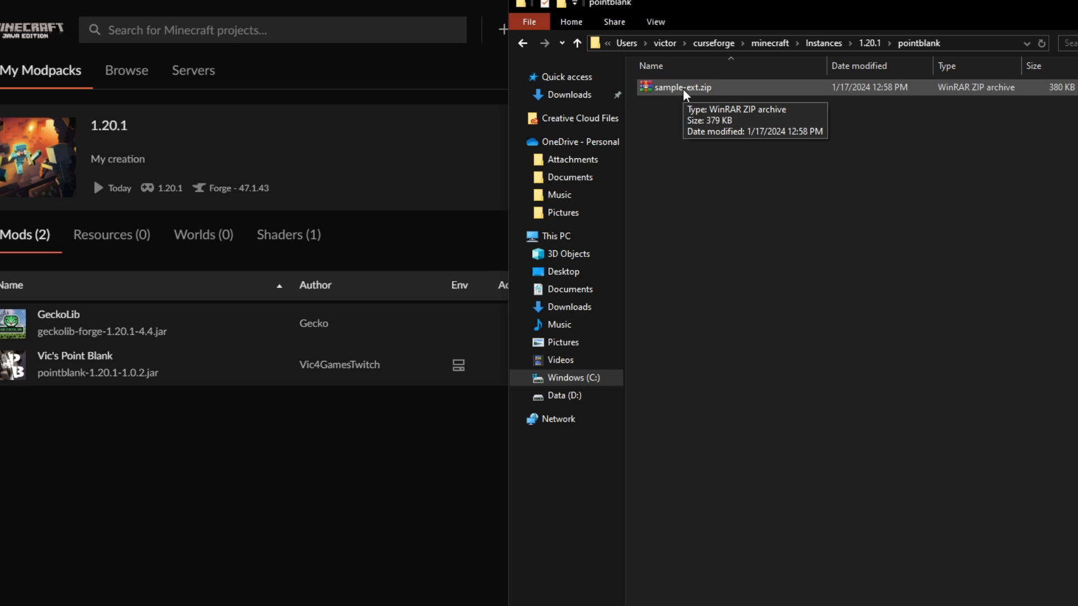
{"action": "mouse_move", "coordinate": [682, 5]}
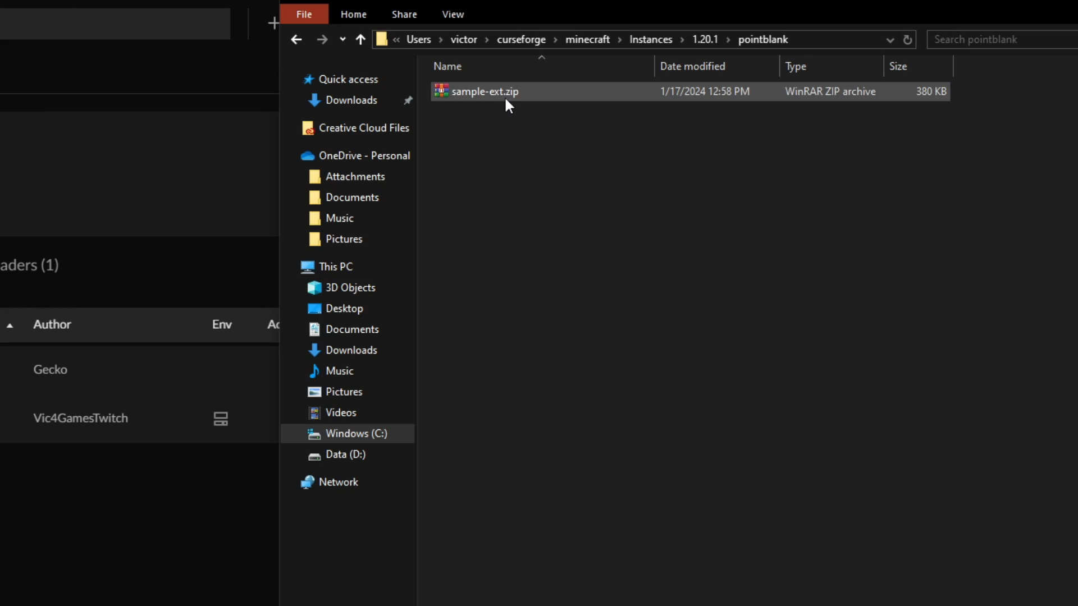
- Extract sample-ext.zip and move its files into a new sample-ext folder
{"action": "right_click", "coordinate": [483, 91]}
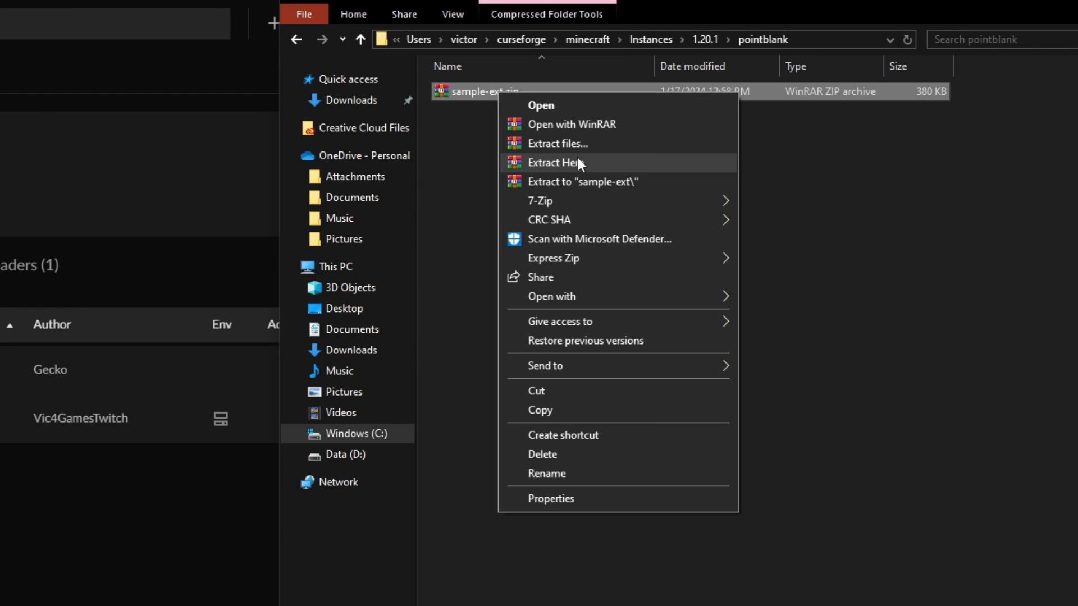
{"action": "left_click", "coordinate": [557, 162]}
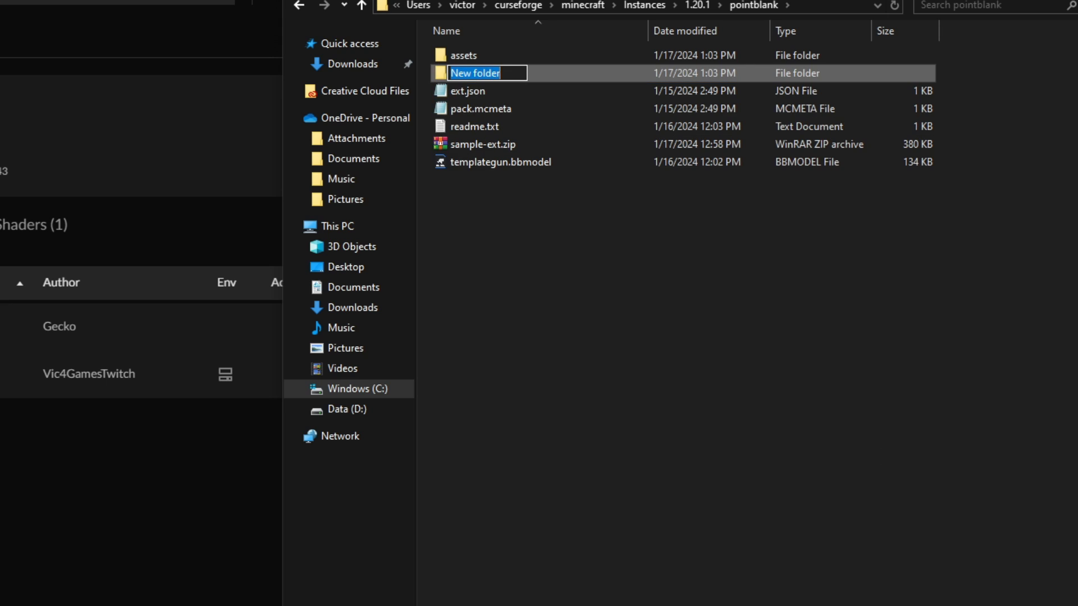
{"action": "type", "text": "sample-ext"}
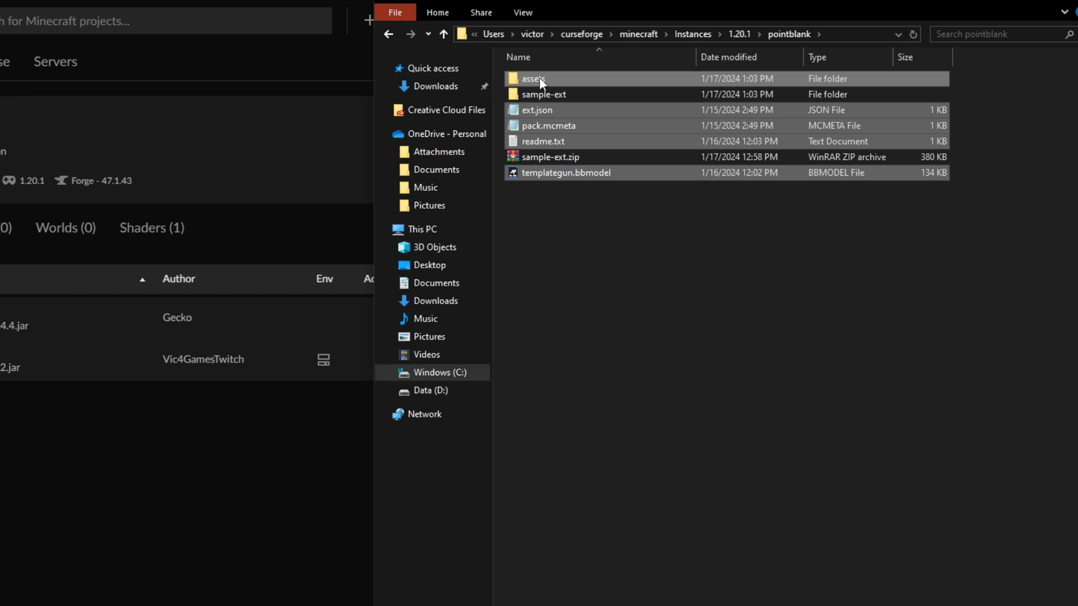
{"action": "left_click_drag", "start_coordinate": [535, 78], "coordinate": [554, 94]}
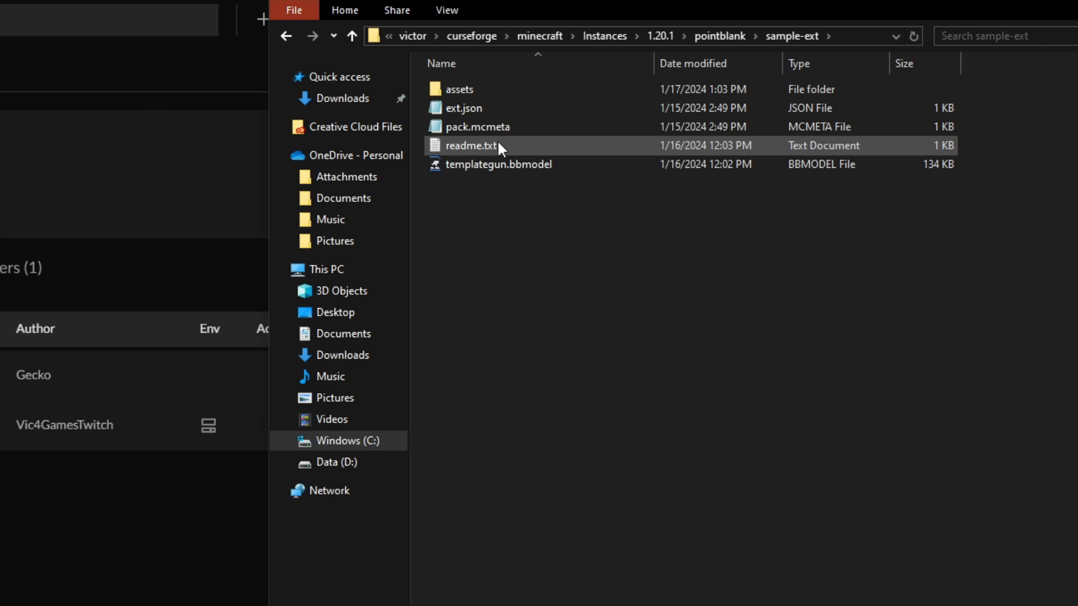
- Open readme.txt from the sample-ext folder
{"action": "left_click", "coordinate": [465, 108]}
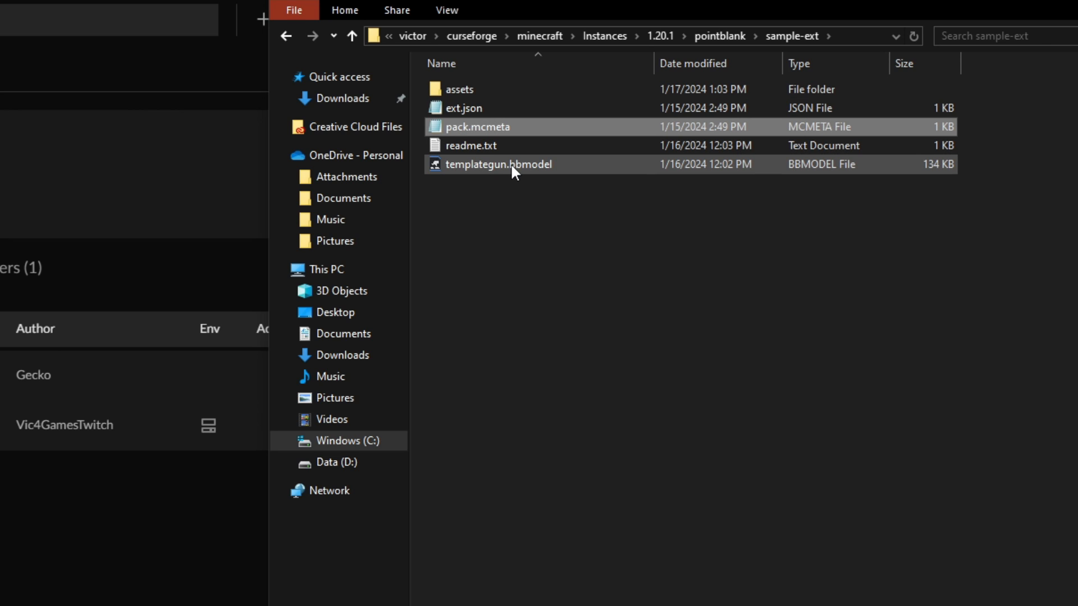
{"action": "left_click", "coordinate": [498, 164]}
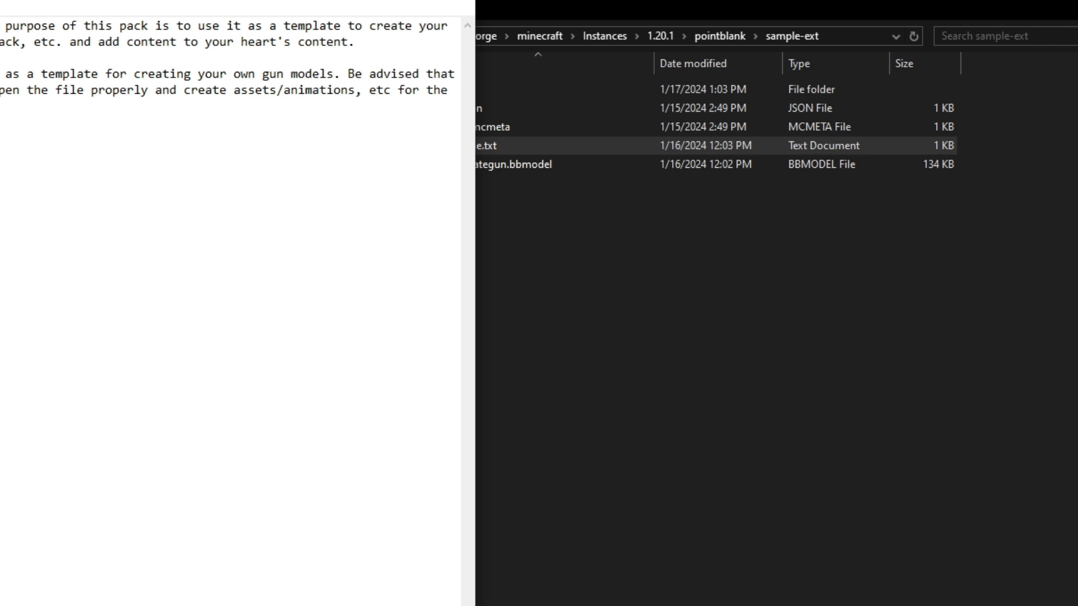
{"action": "mouse_move", "coordinate": [458, 3]}
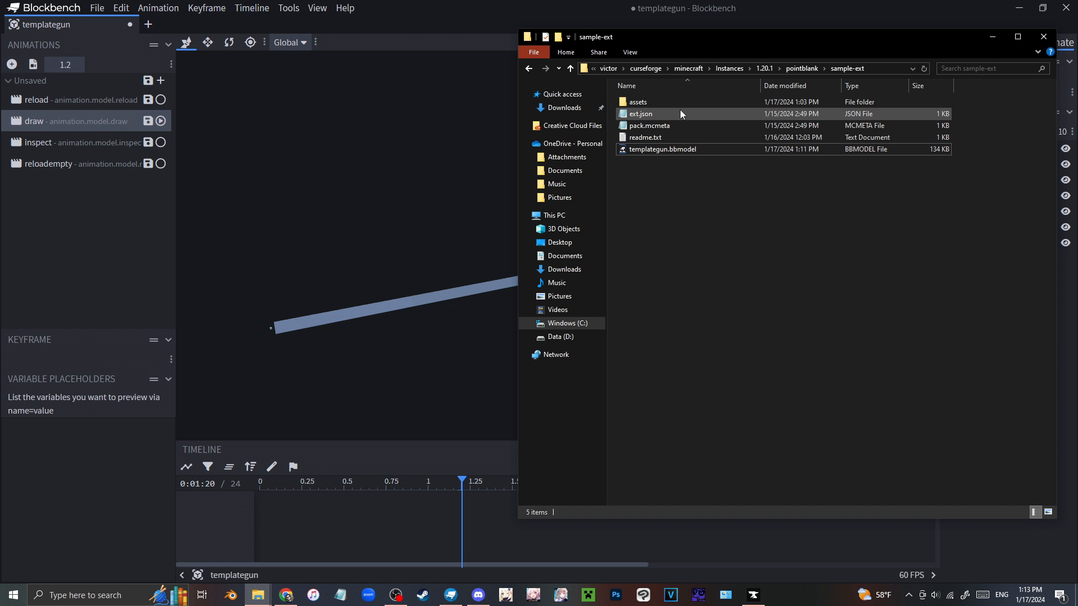
- Rename the pack in ext.json to pointblank-ww2-pack
{"action": "double_click", "coordinate": [641, 114]}
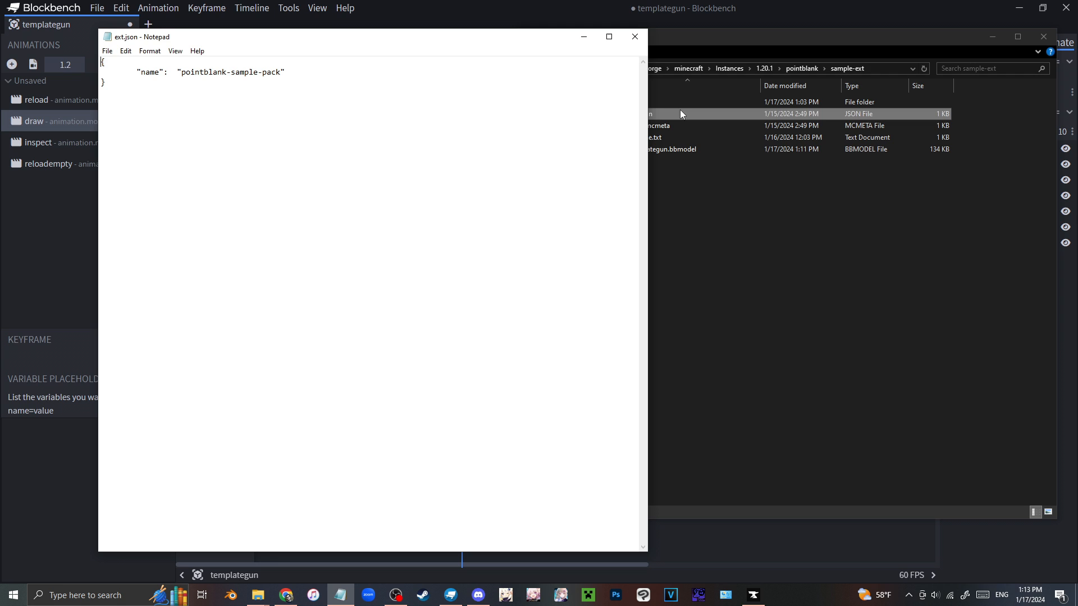
{"action": "double_click", "coordinate": [256, 72]}
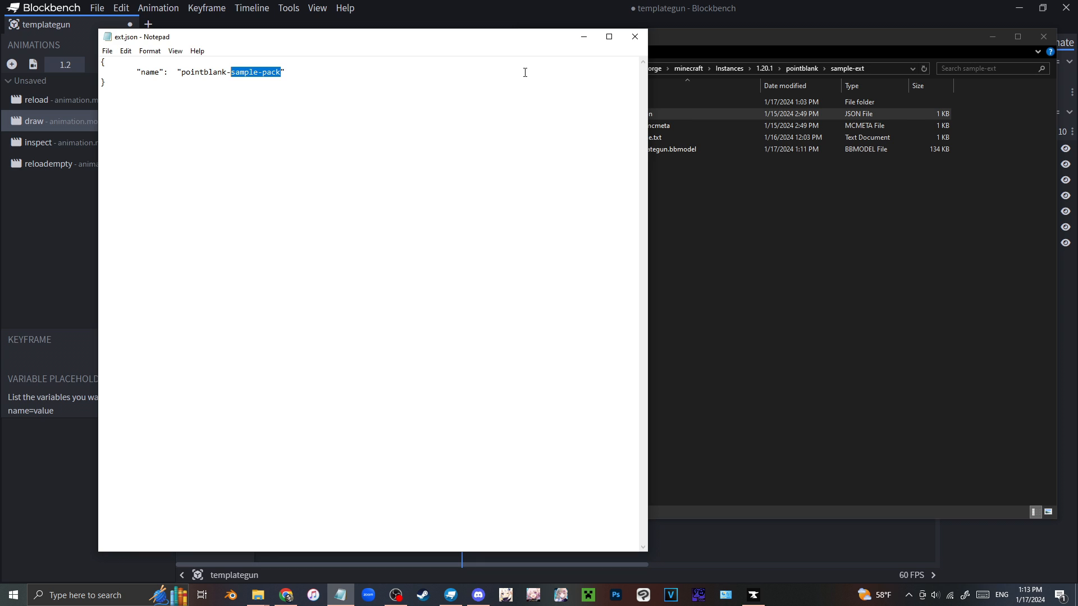
{"action": "type", "text": "ww2"}
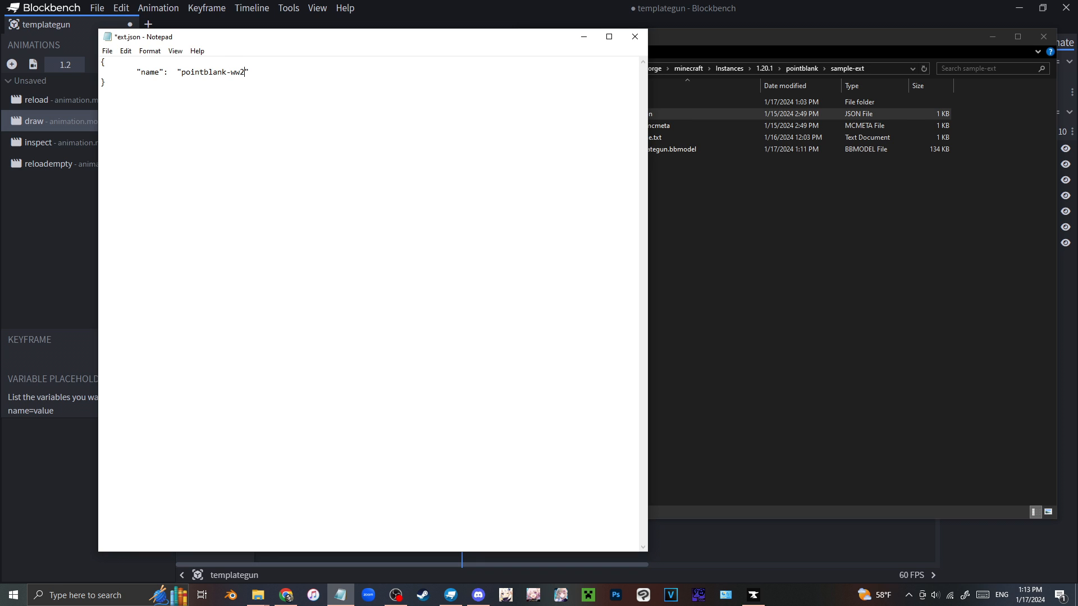
{"action": "type", "text": "-pack"}
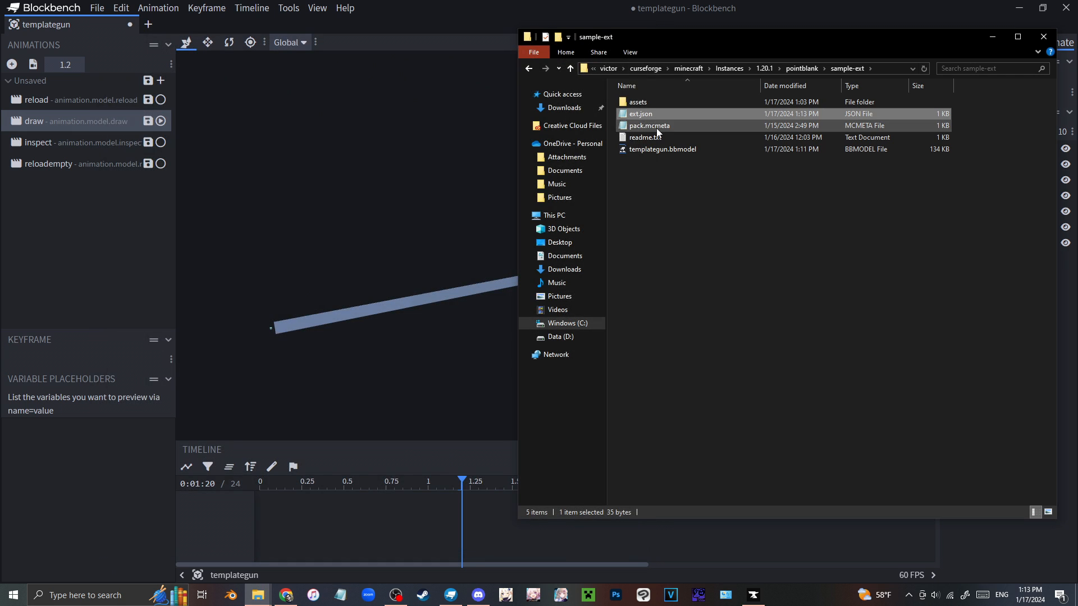
- Change the pack.mcmeta description to WW2 Pack
{"action": "double_click", "coordinate": [648, 124]}
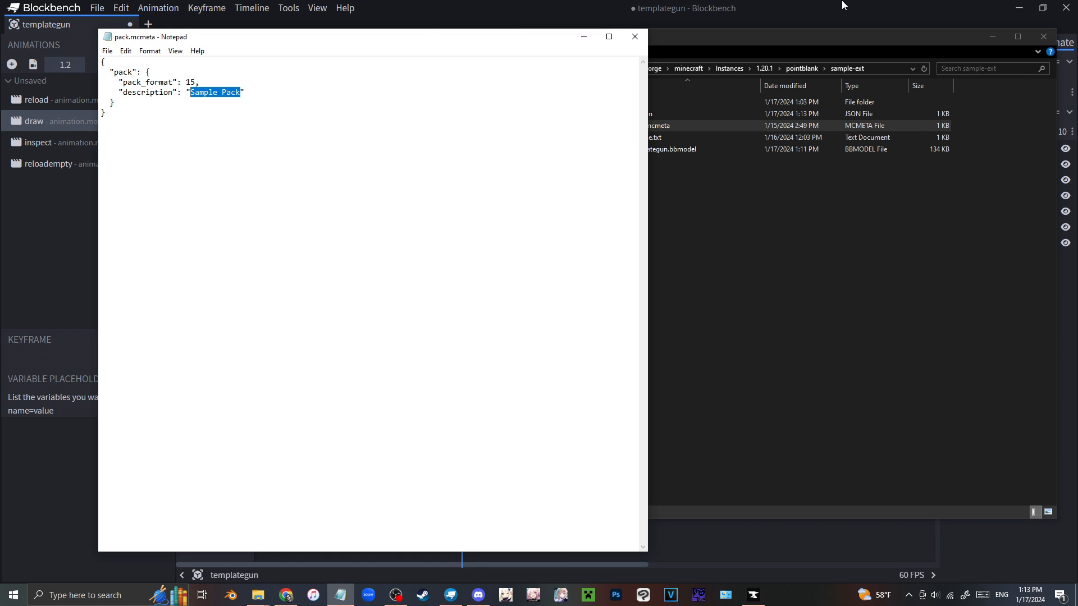
{"action": "type", "text": "WW2 Pack"}
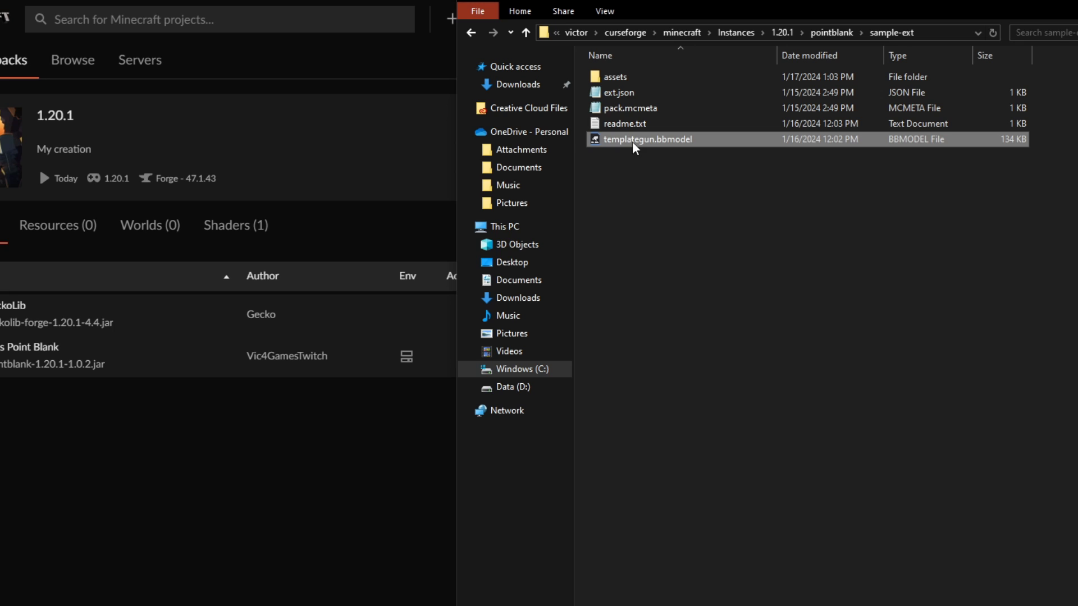
- Load templategun.bbmodel, inspect it from several angles and dismiss the Invalid Format warning
{"action": "double_click", "coordinate": [647, 139]}
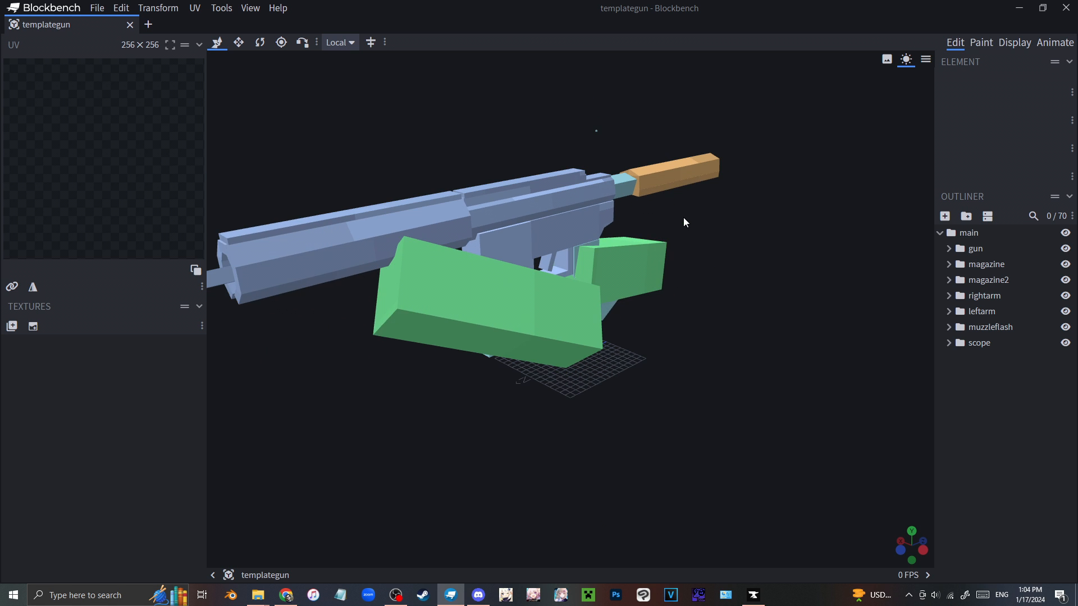
{"action": "left_click_drag", "start_coordinate": [684, 222], "coordinate": [647, 104]}
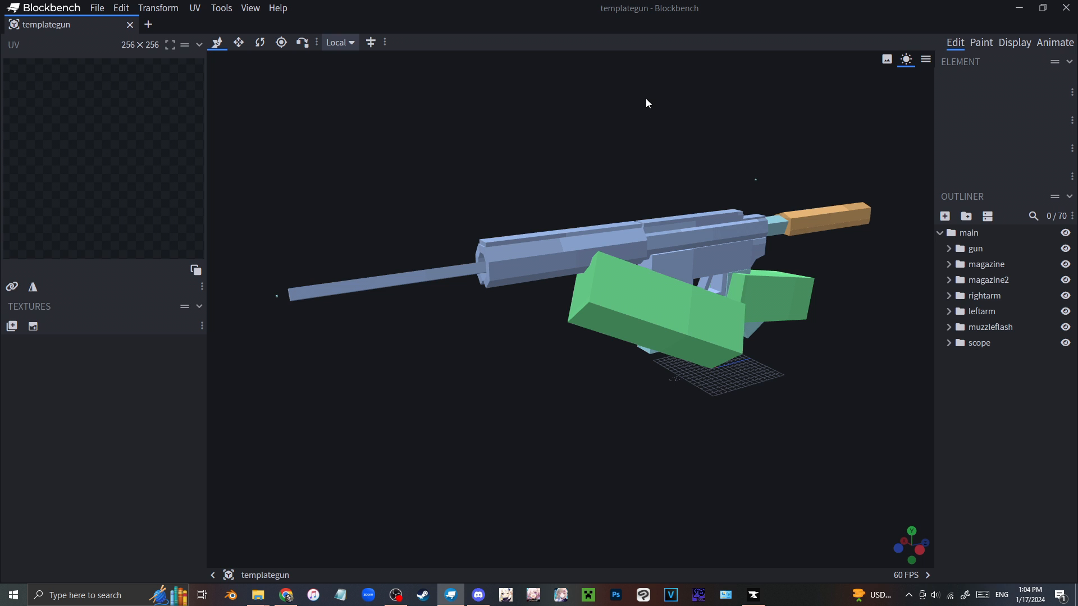
{"action": "left_click_drag", "start_coordinate": [647, 104], "coordinate": [511, 112]}
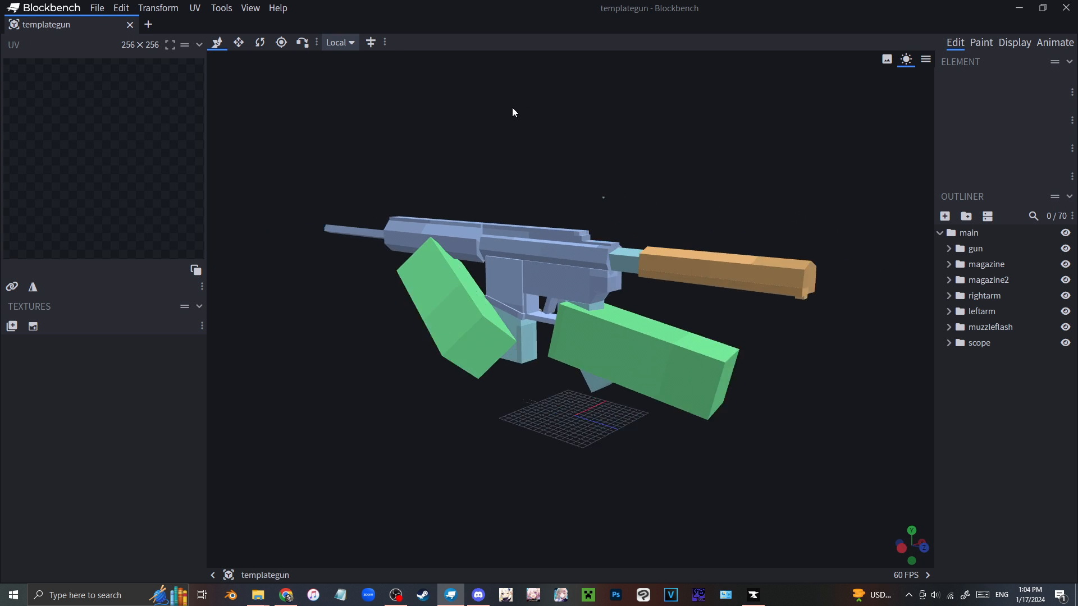
{"action": "left_click_drag", "start_coordinate": [512, 113], "coordinate": [703, 121]}
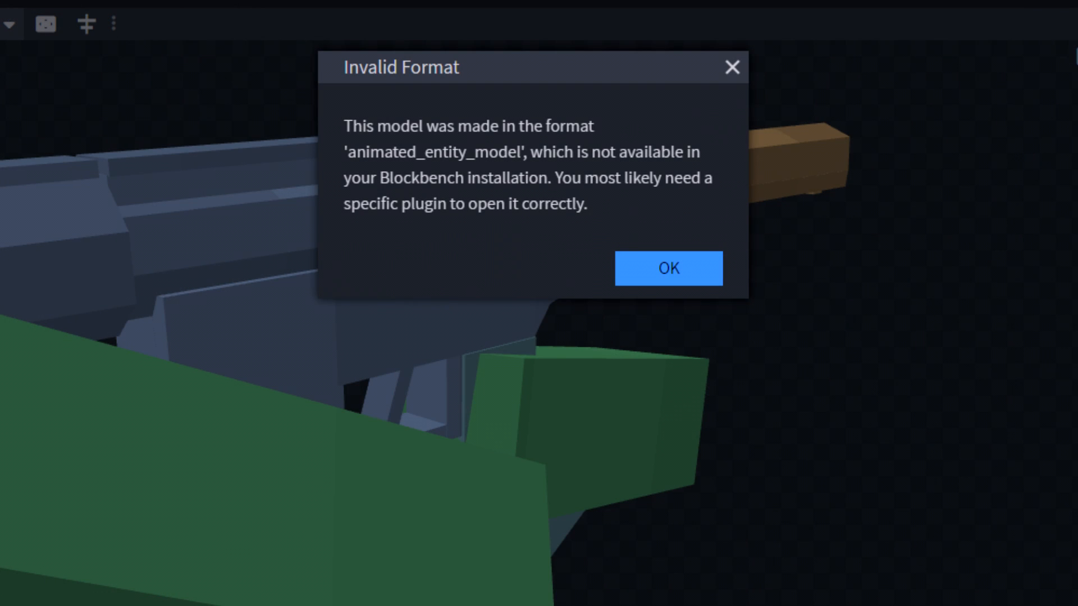
{"action": "left_click", "coordinate": [667, 268]}
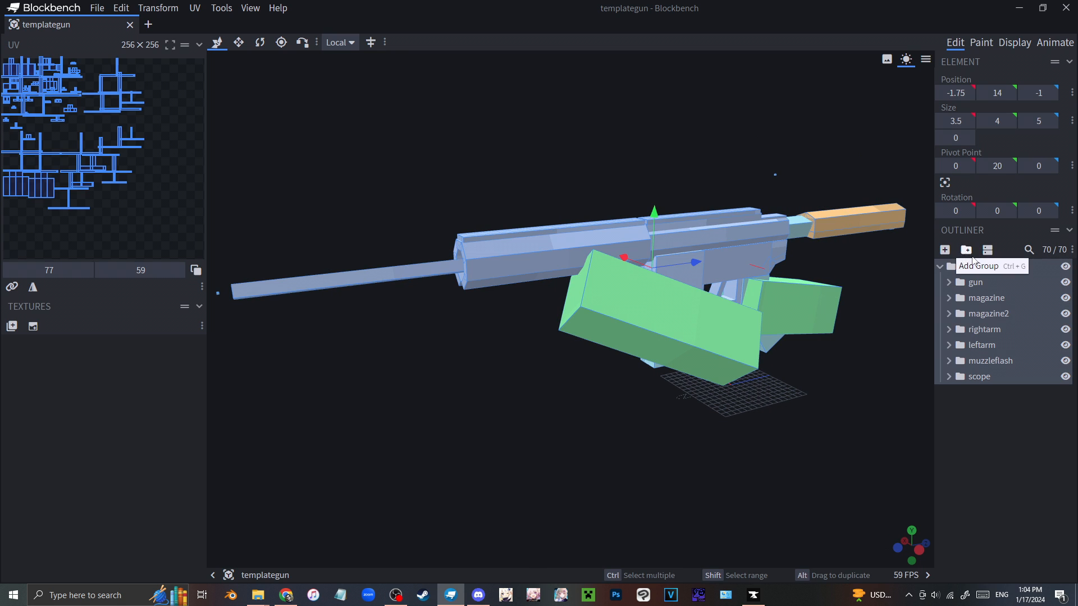
- Hide the arm and spare groups leaving gun and magazine visible, then show the animation list
{"action": "left_click", "coordinate": [966, 249]}
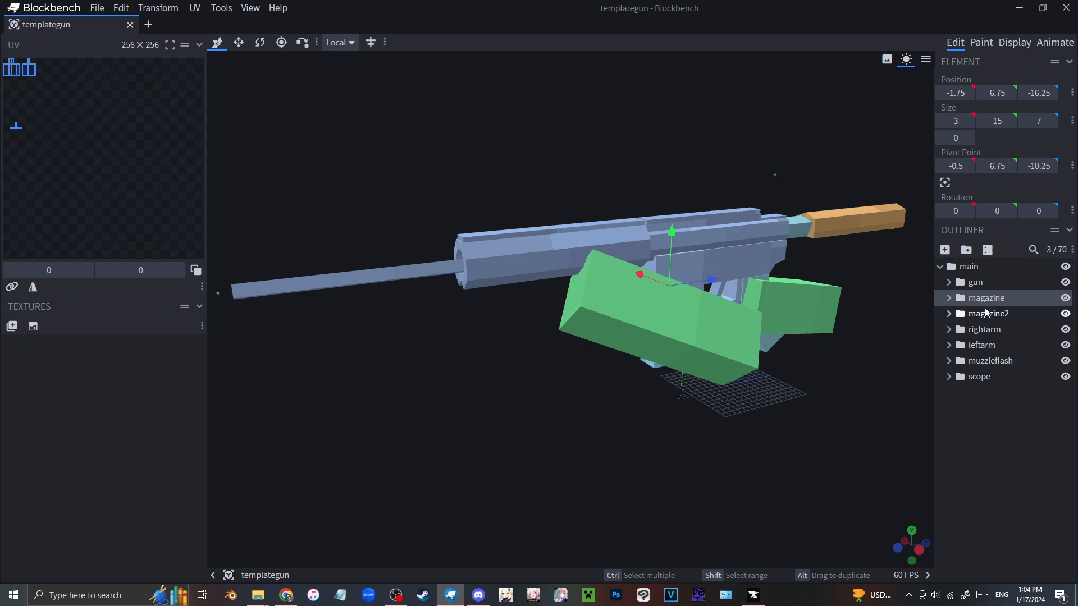
{"action": "left_click", "coordinate": [981, 344]}
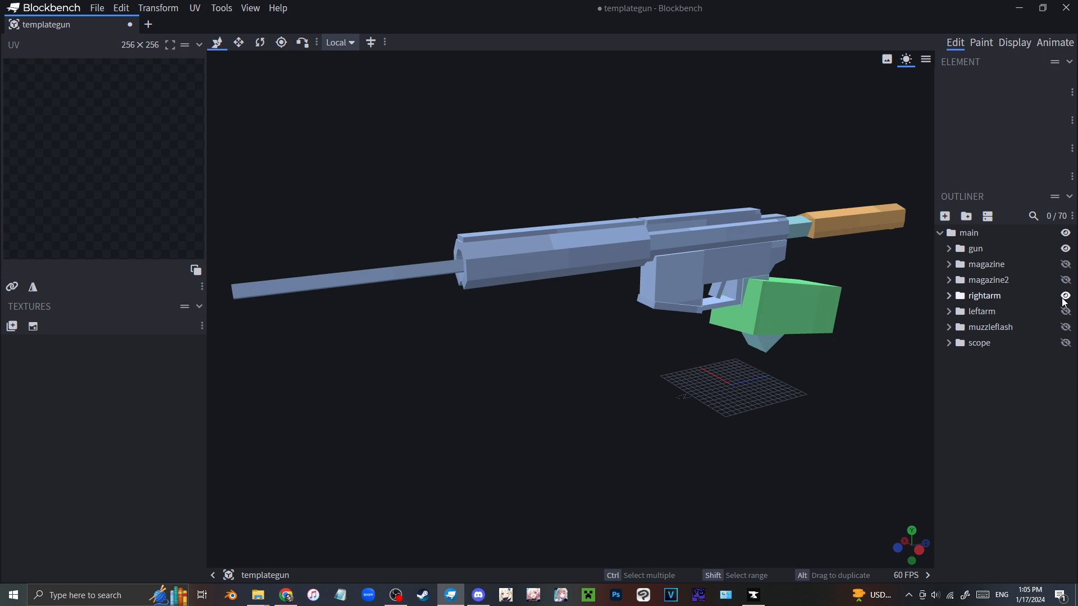
{"action": "left_click", "coordinate": [976, 248]}
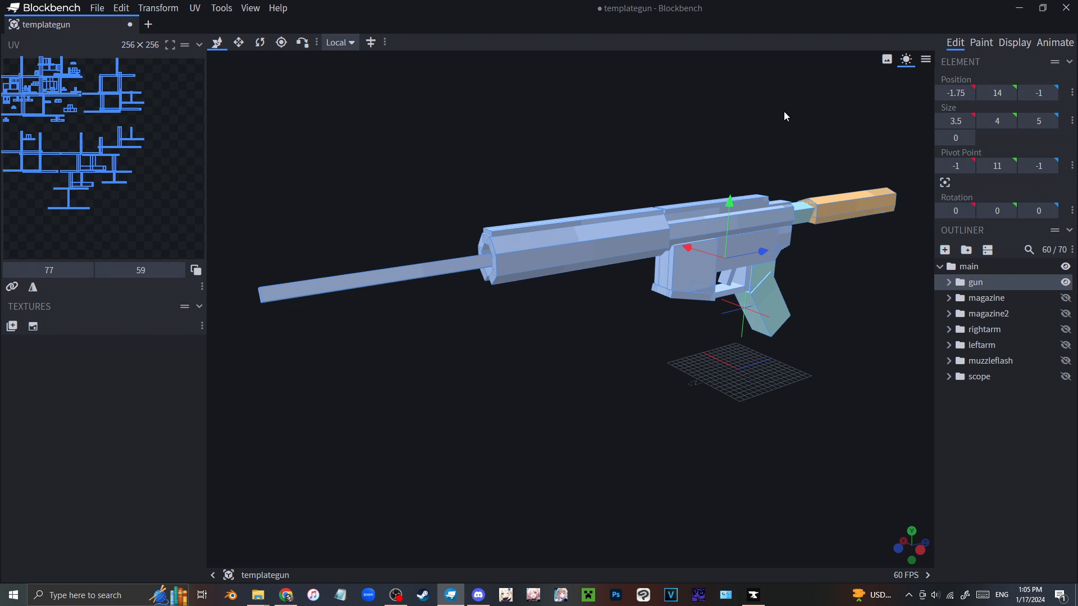
{"action": "left_click", "coordinate": [1066, 297]}
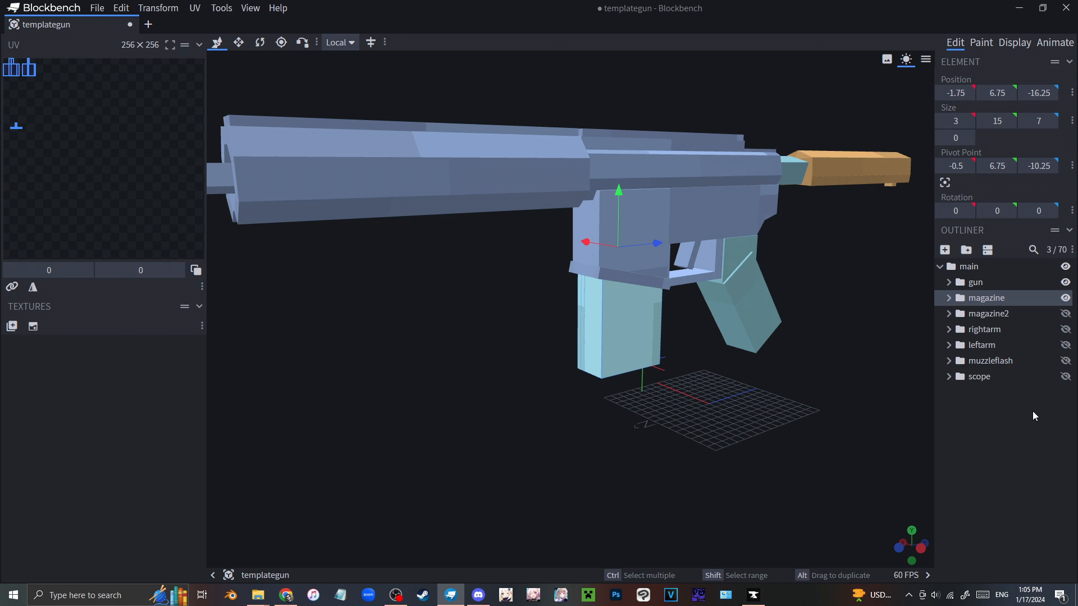
{"action": "left_click", "coordinate": [1054, 41]}
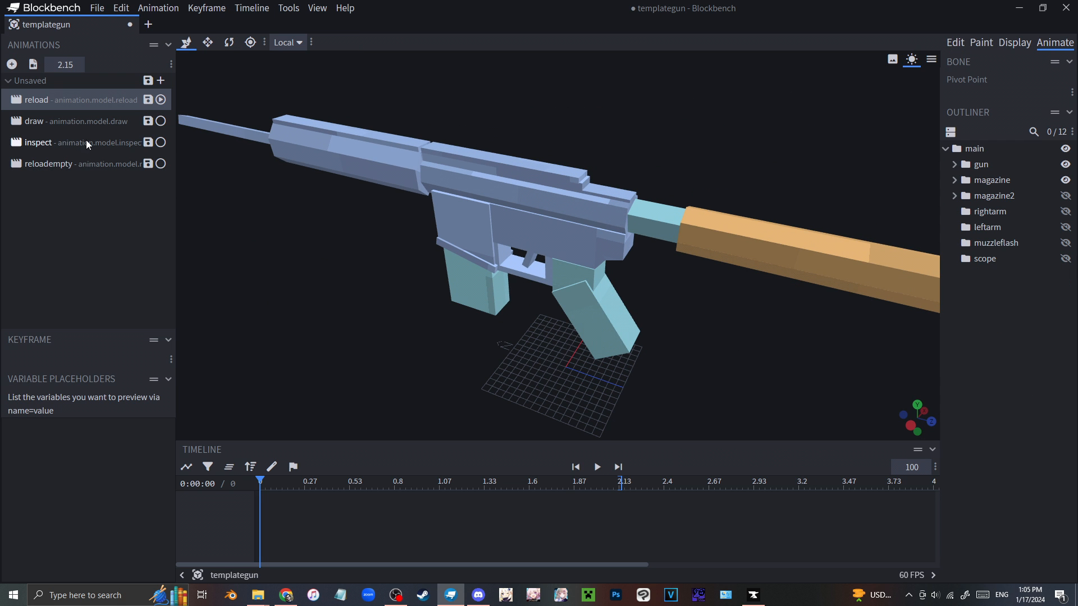
- Delete the magazine2 group in Edit mode and preview the gun in first-person Display
{"action": "left_click", "coordinate": [596, 467]}
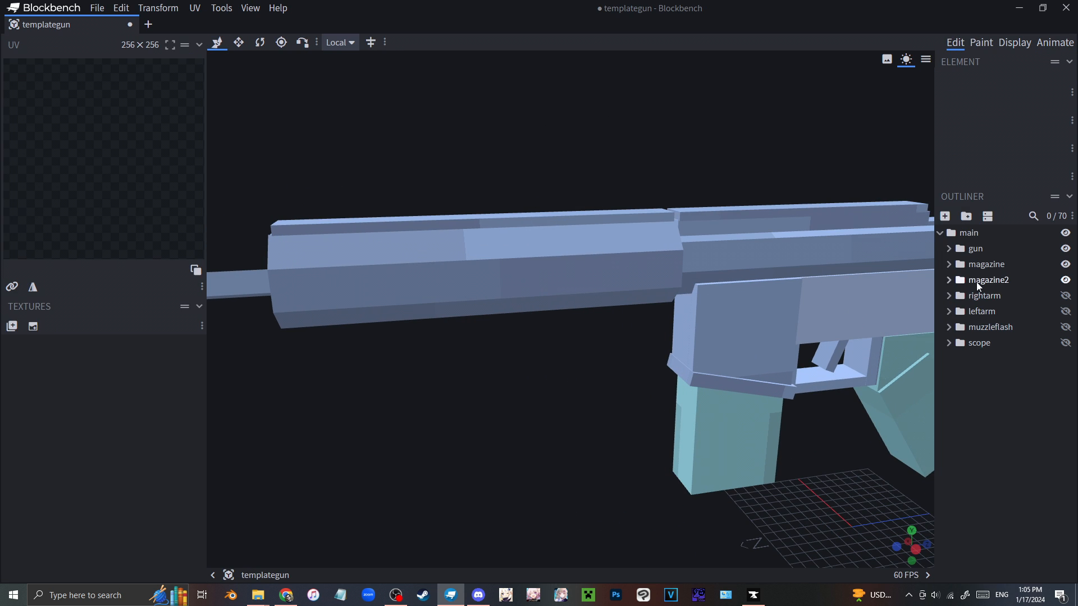
{"action": "left_click", "coordinate": [989, 279]}
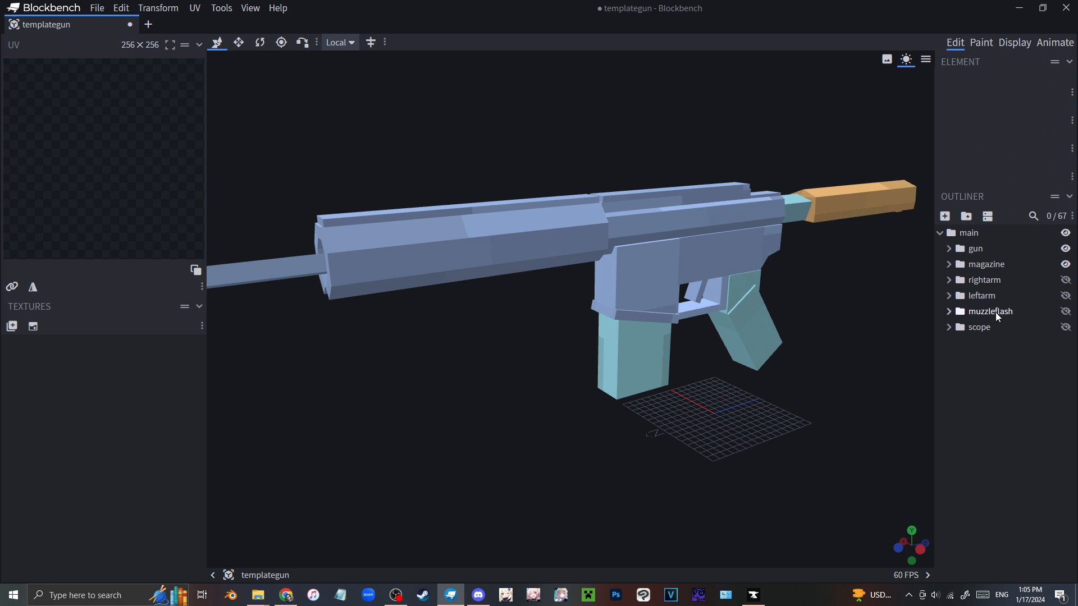
{"action": "mouse_move", "coordinate": [992, 330]}
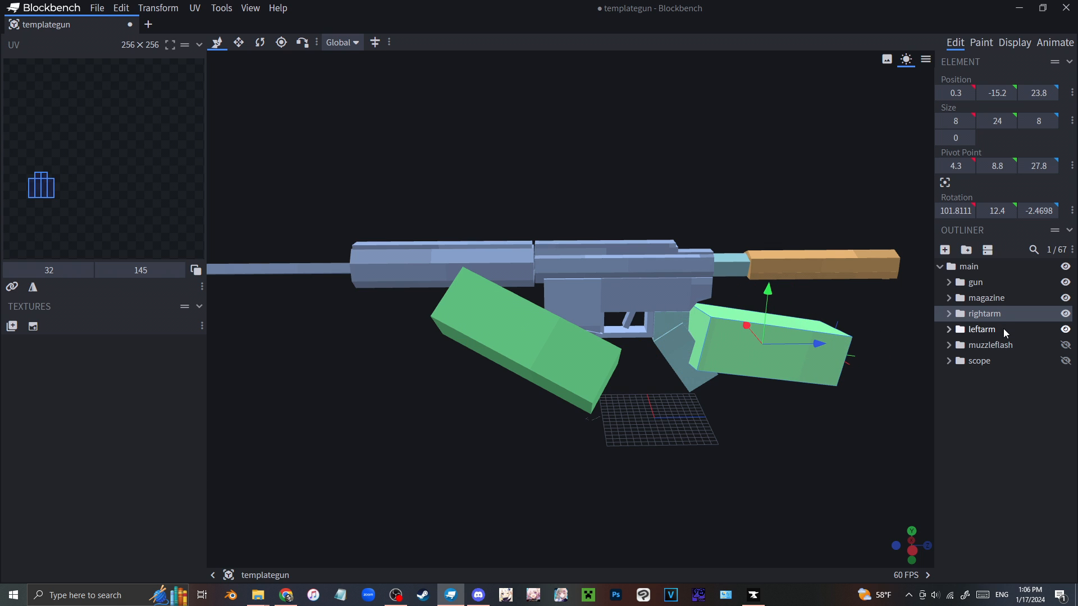
{"action": "left_click", "coordinate": [1014, 42]}
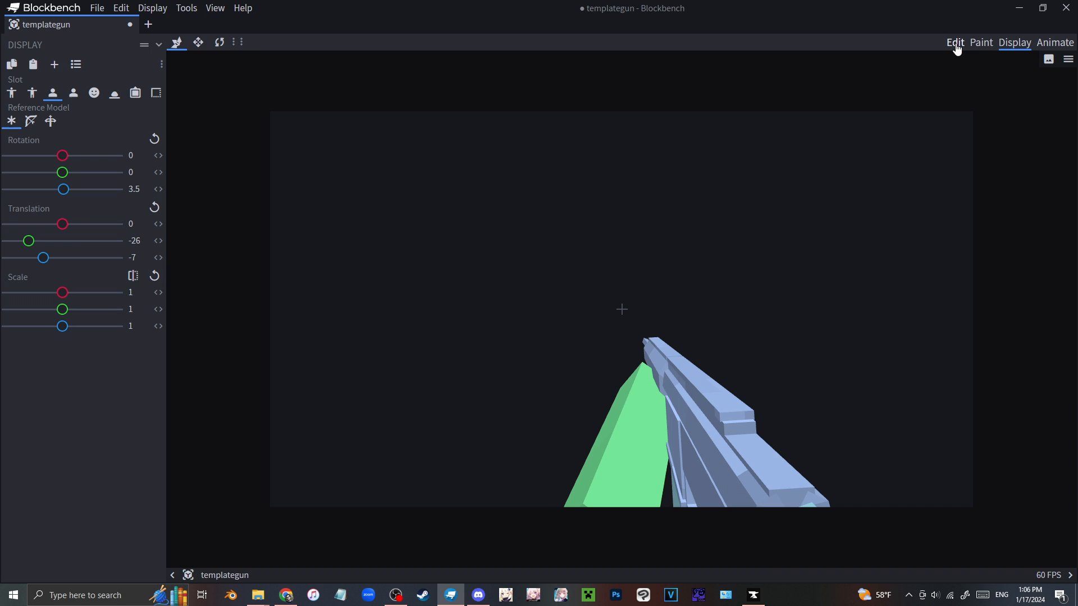
{"action": "mouse_move", "coordinate": [665, 421]}
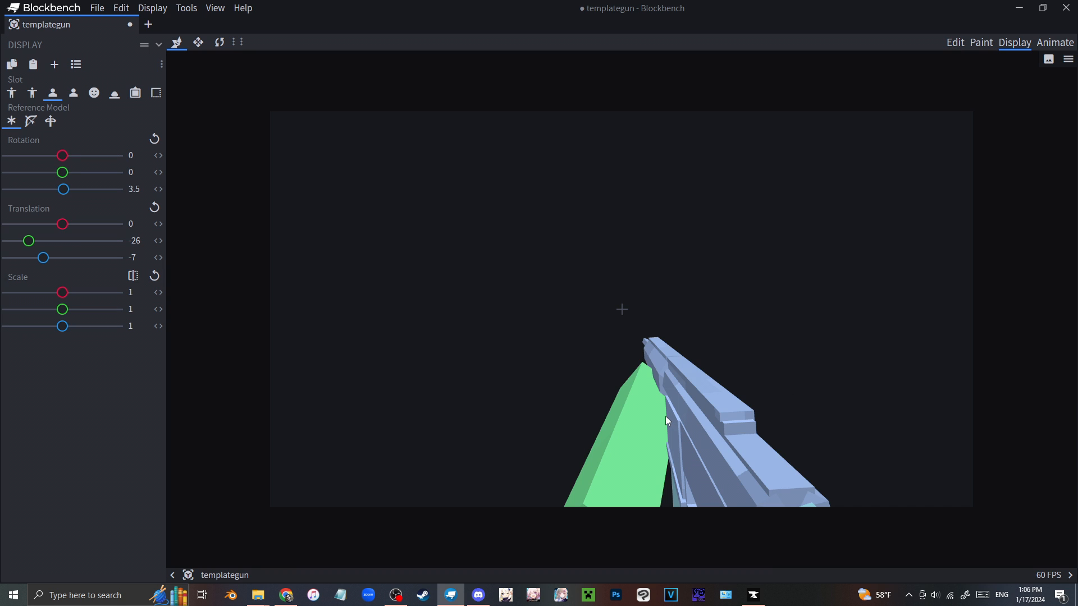
{"action": "mouse_move", "coordinate": [681, 462]}
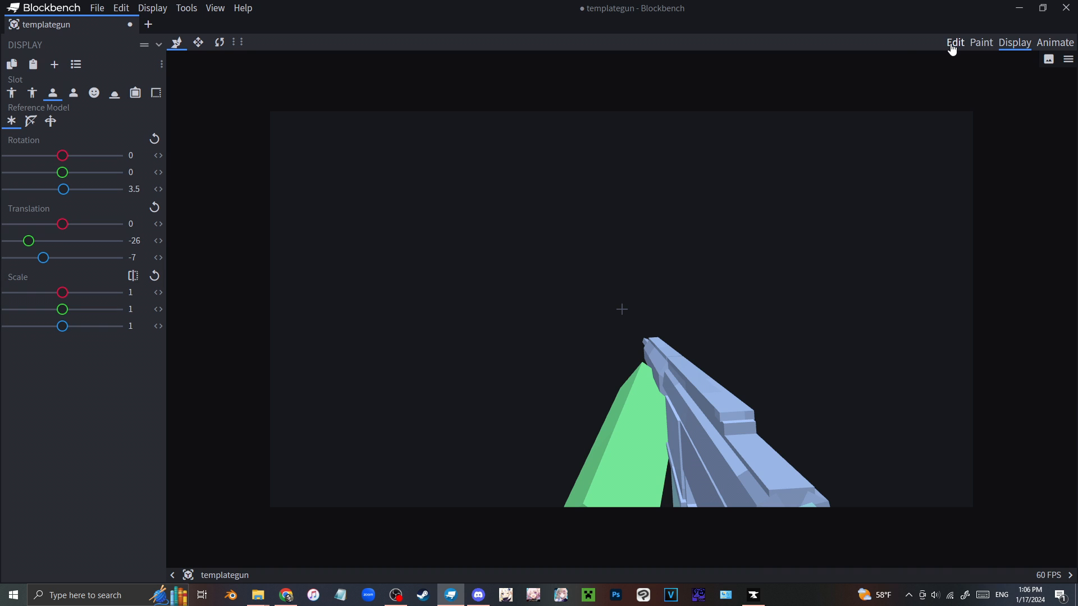
- Return from the Display preview to Edit mode on the gun model
{"action": "left_click", "coordinate": [954, 42]}
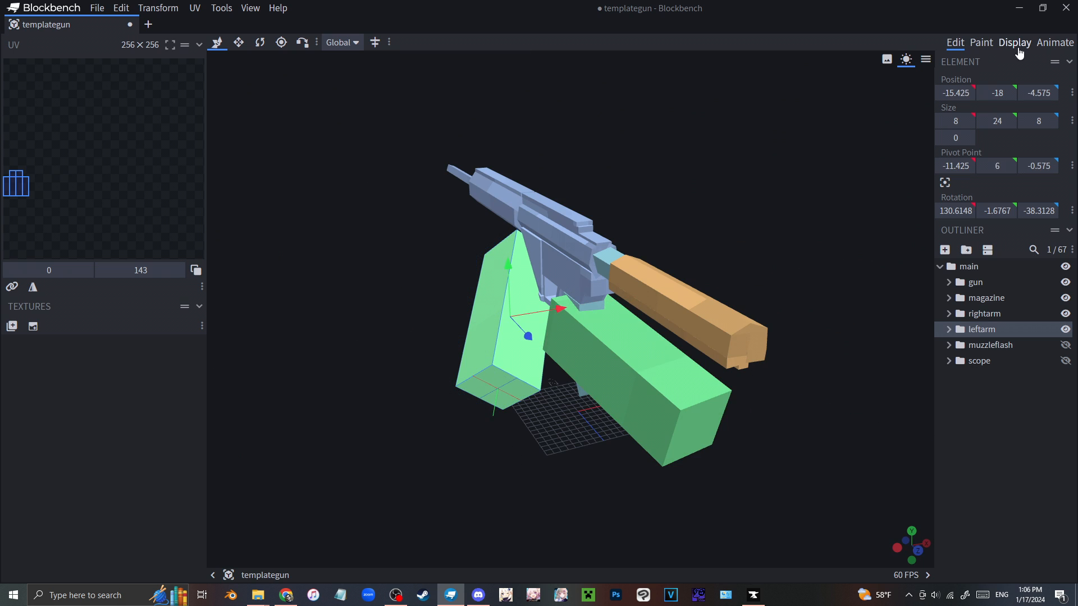
{"action": "left_click", "coordinate": [1014, 42]}
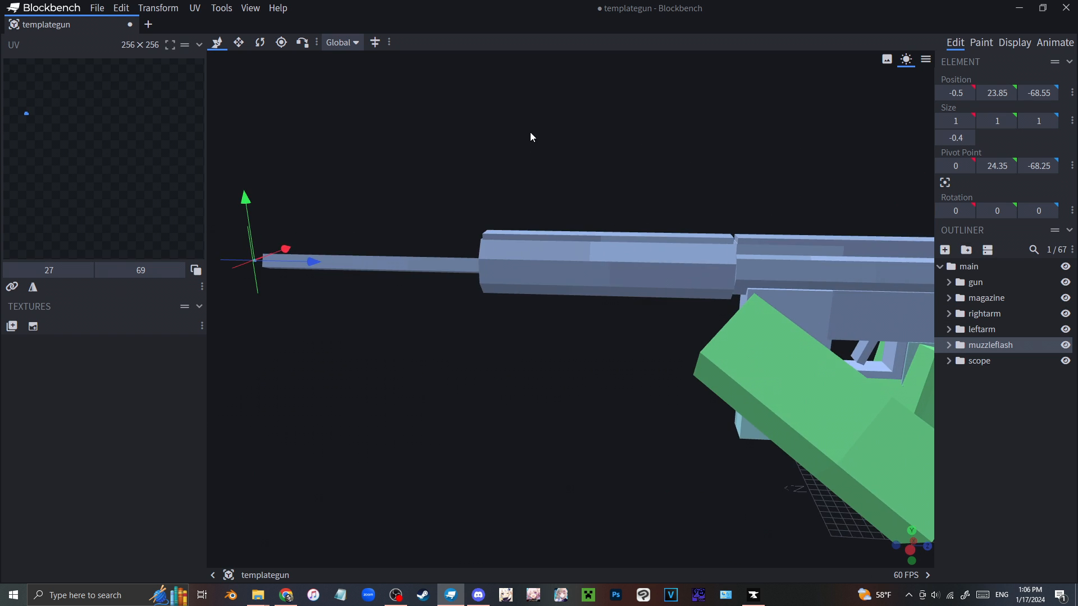
- Nudge the muzzleflash cube to the barrel tip, save, and frame the receiver top
{"action": "left_click_drag", "start_coordinate": [531, 136], "coordinate": [691, 164]}
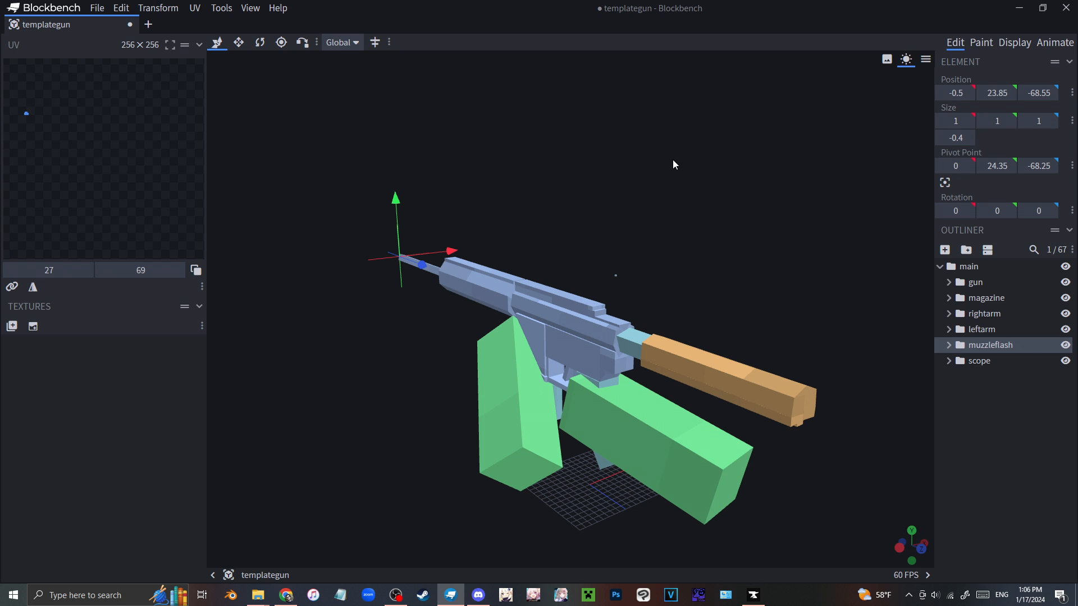
{"action": "mouse_move", "coordinate": [621, 176]}
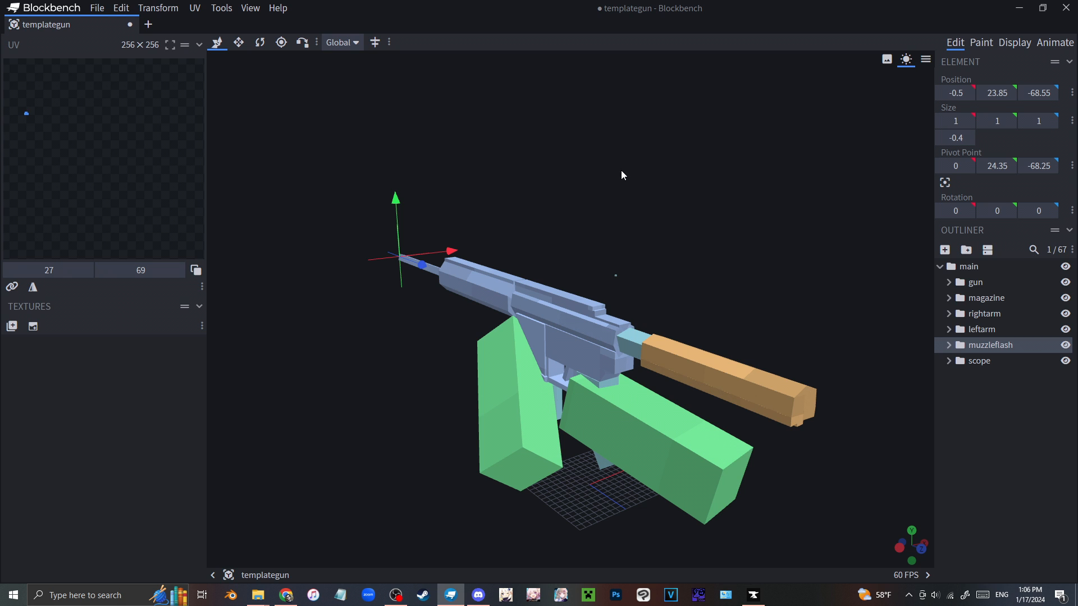
{"action": "left_click_drag", "start_coordinate": [622, 175], "coordinate": [680, 169]}
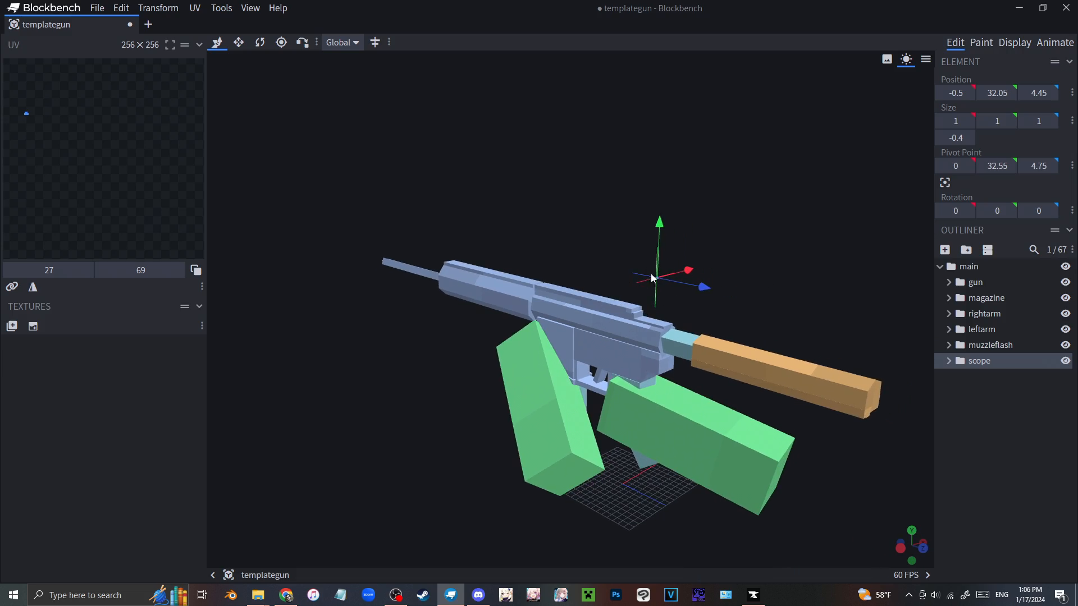
{"action": "mouse_move", "coordinate": [665, 272]}
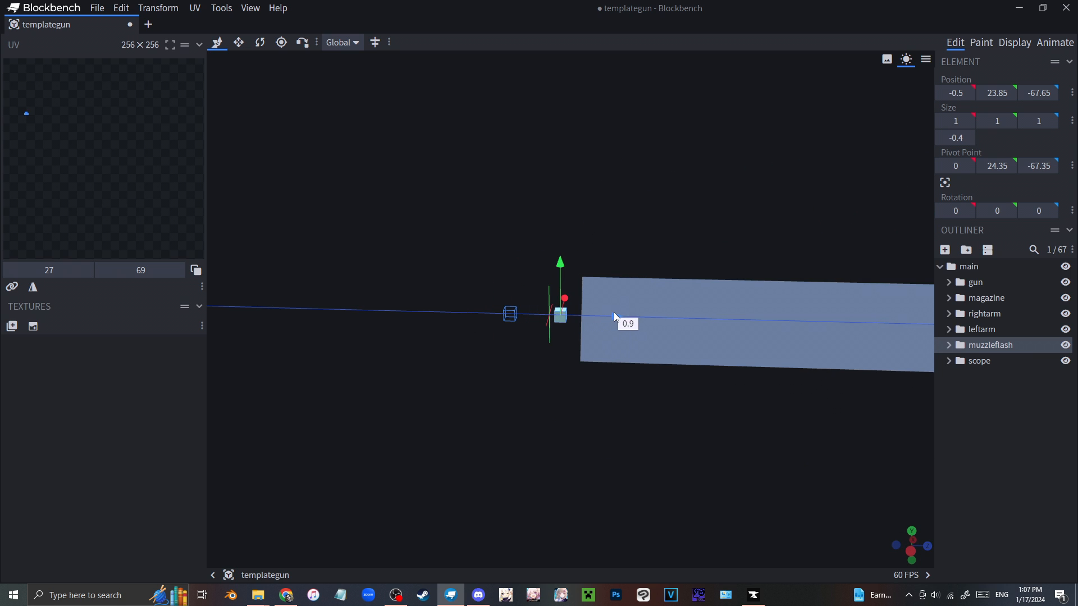
{"action": "key", "text": "ctrl+s"}
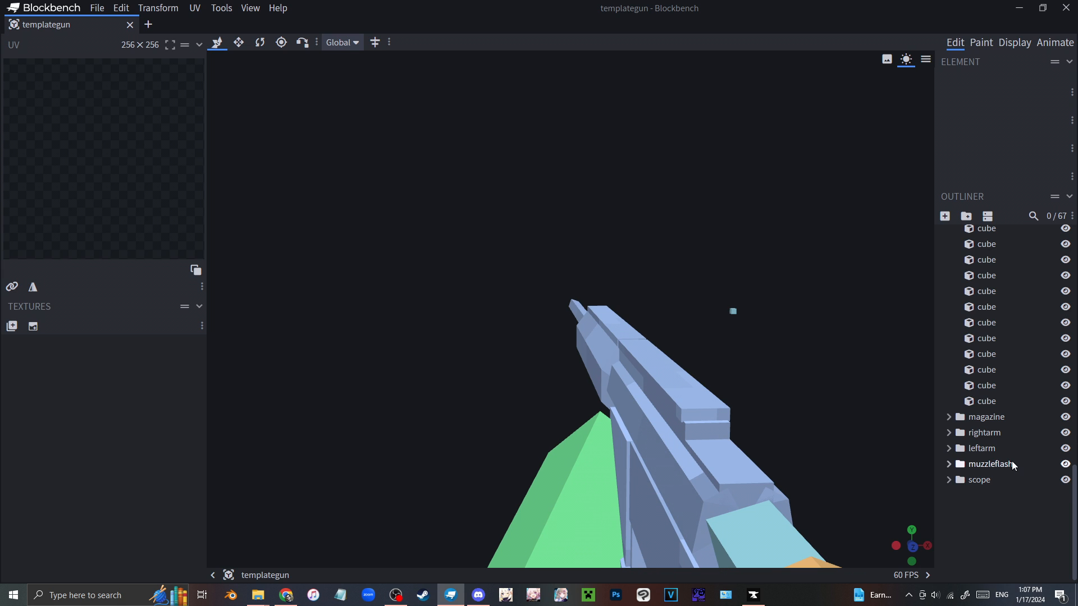
{"action": "mouse_move", "coordinate": [1010, 465]}
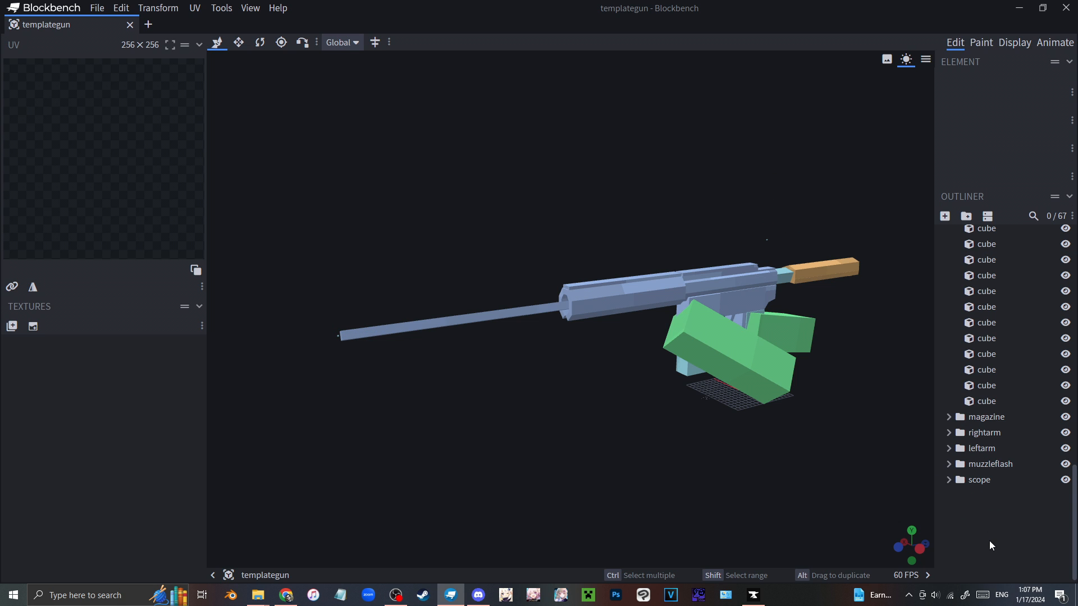
{"action": "mouse_move", "coordinate": [690, 444]}
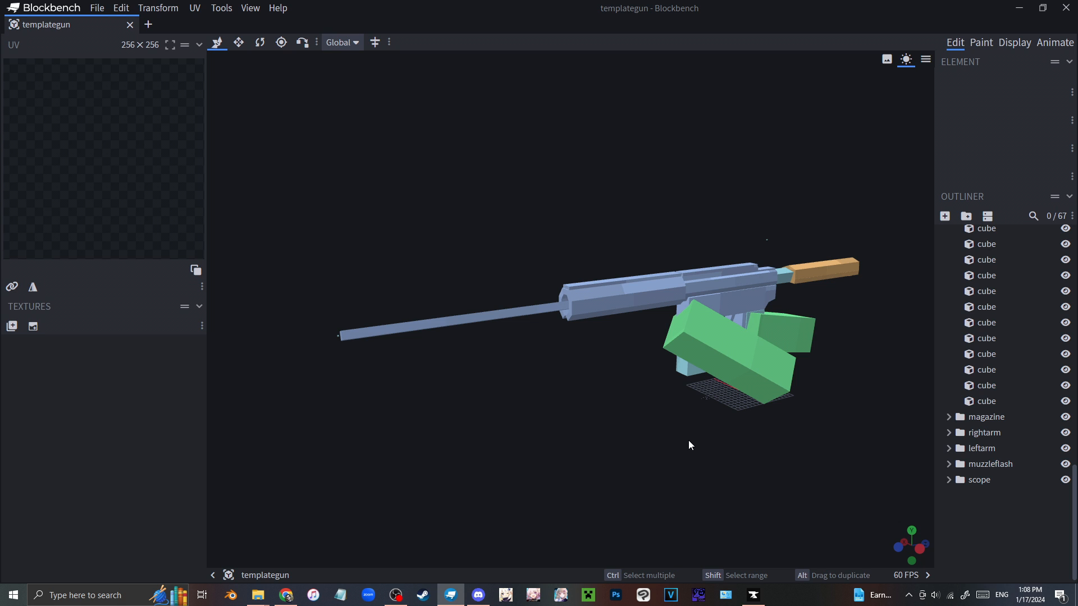
{"action": "left_click_drag", "start_coordinate": [690, 445], "coordinate": [838, 250]}
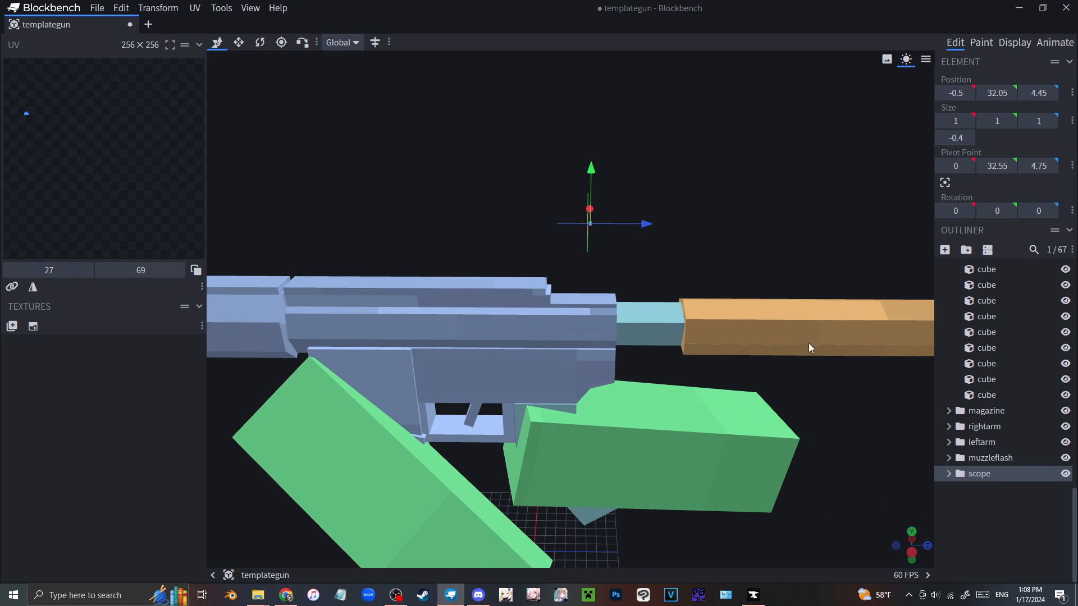
- Paste the red-dot sight cubes from m4a1_gfl_alt into templategun's gun group
{"action": "key", "text": "ctrl+s"}
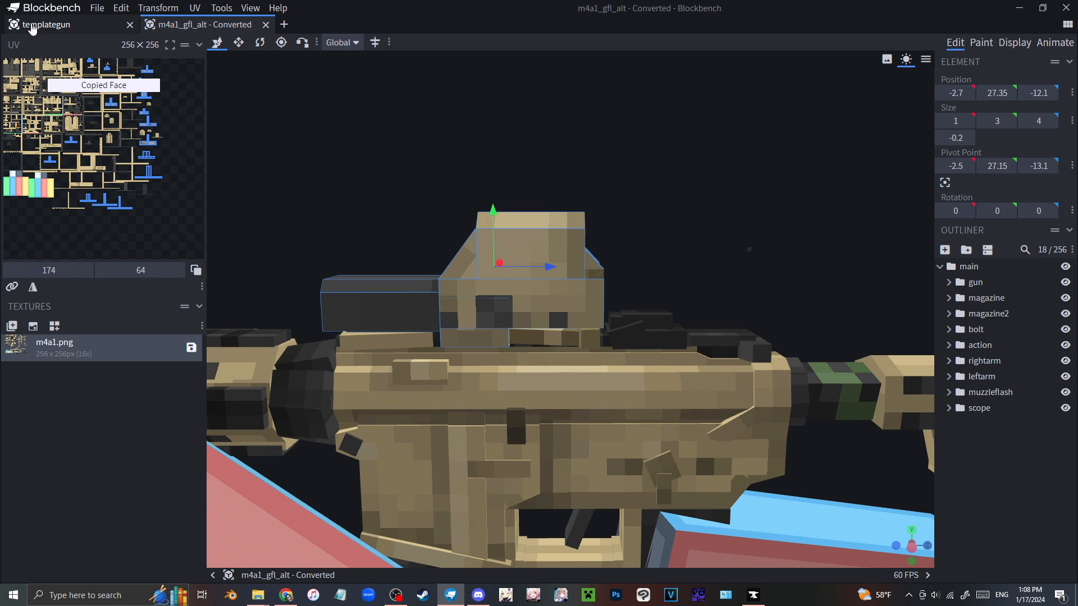
{"action": "left_click", "coordinate": [45, 24]}
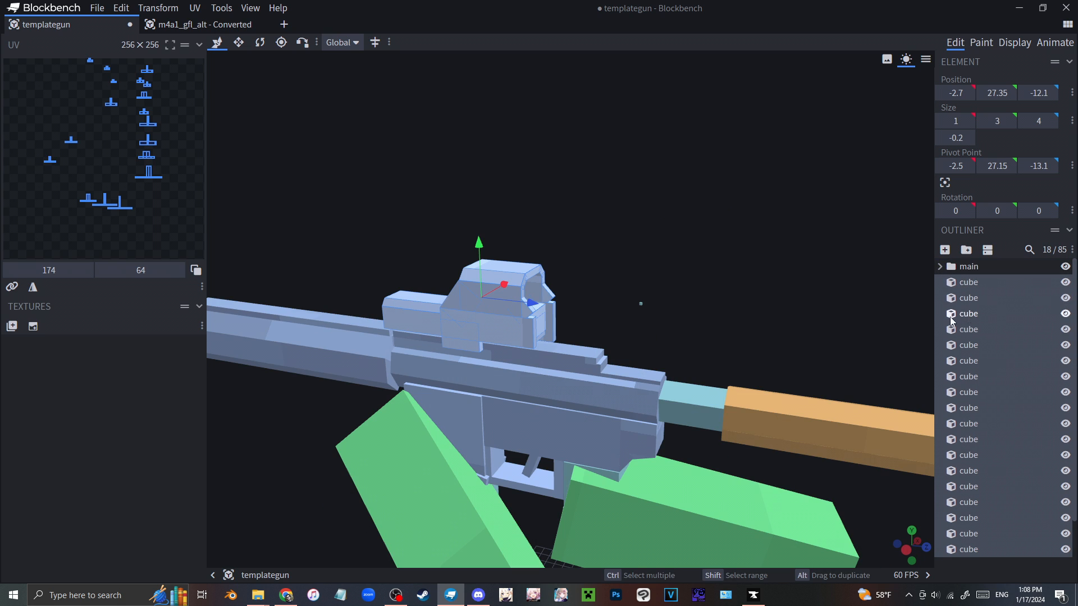
{"action": "left_click", "coordinate": [939, 267]}
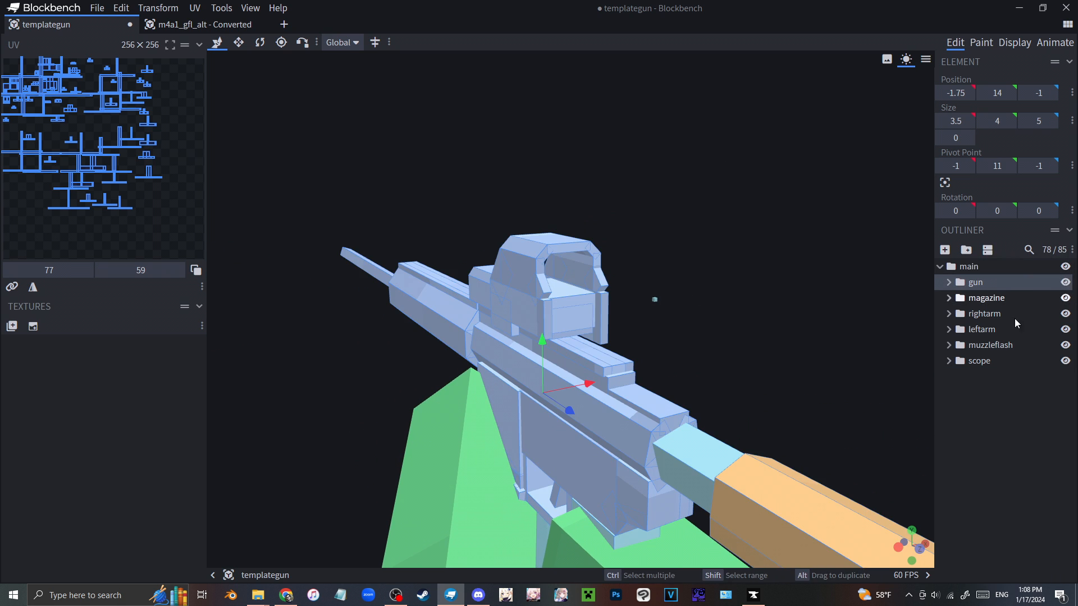
{"action": "left_click", "coordinate": [975, 282]}
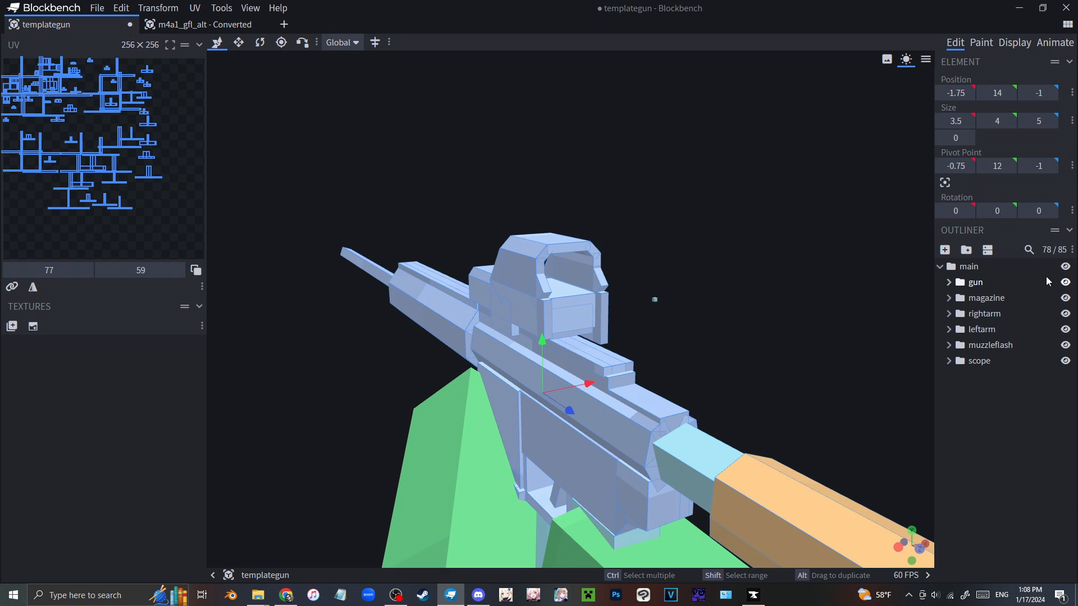
{"action": "left_click", "coordinate": [969, 376]}
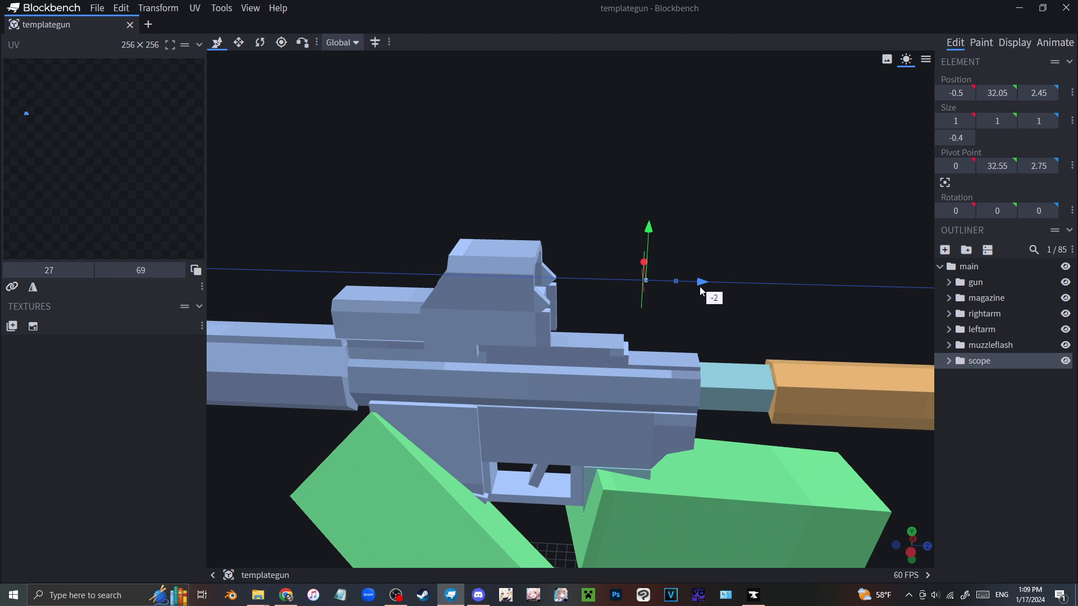
- Slide the scope piece and rear iron sight into position, then preview in first-person display
{"action": "left_click_drag", "start_coordinate": [675, 281], "coordinate": [560, 247]}
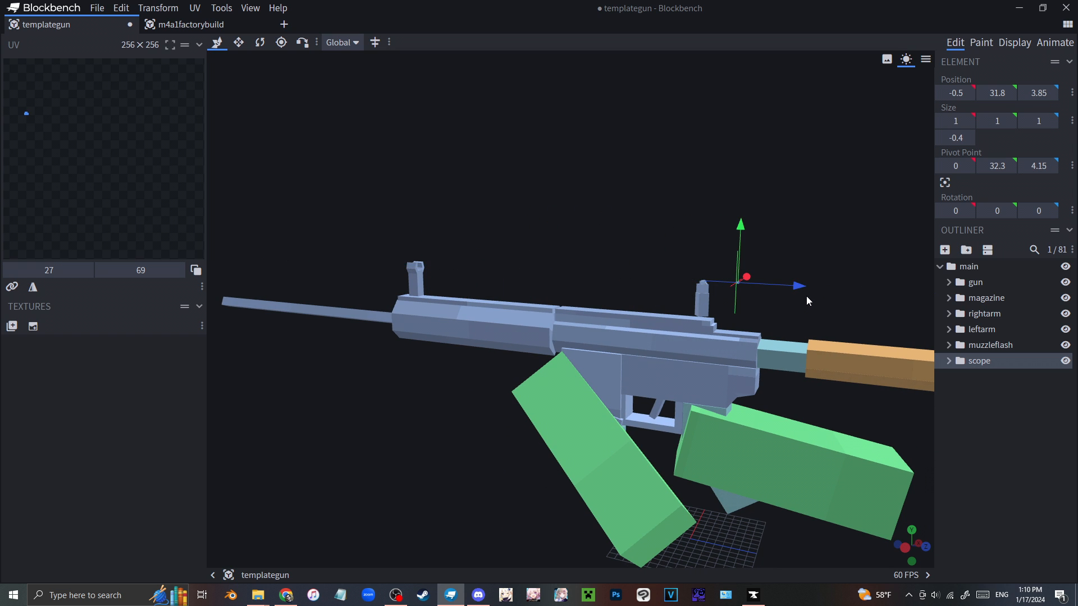
{"action": "left_click_drag", "start_coordinate": [808, 301], "coordinate": [748, 238]}
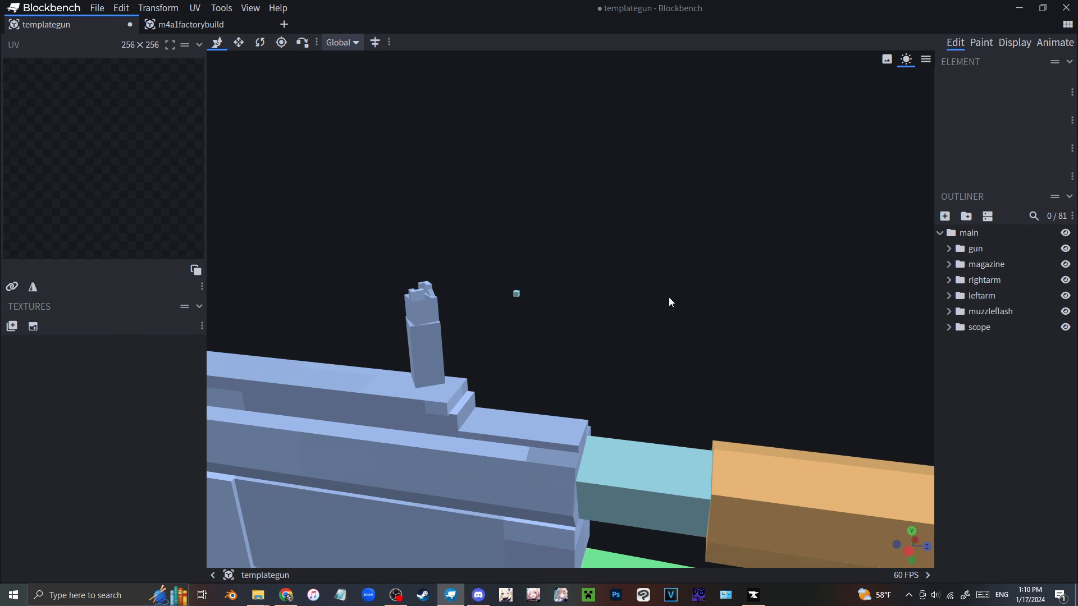
{"action": "left_click", "coordinate": [1013, 42]}
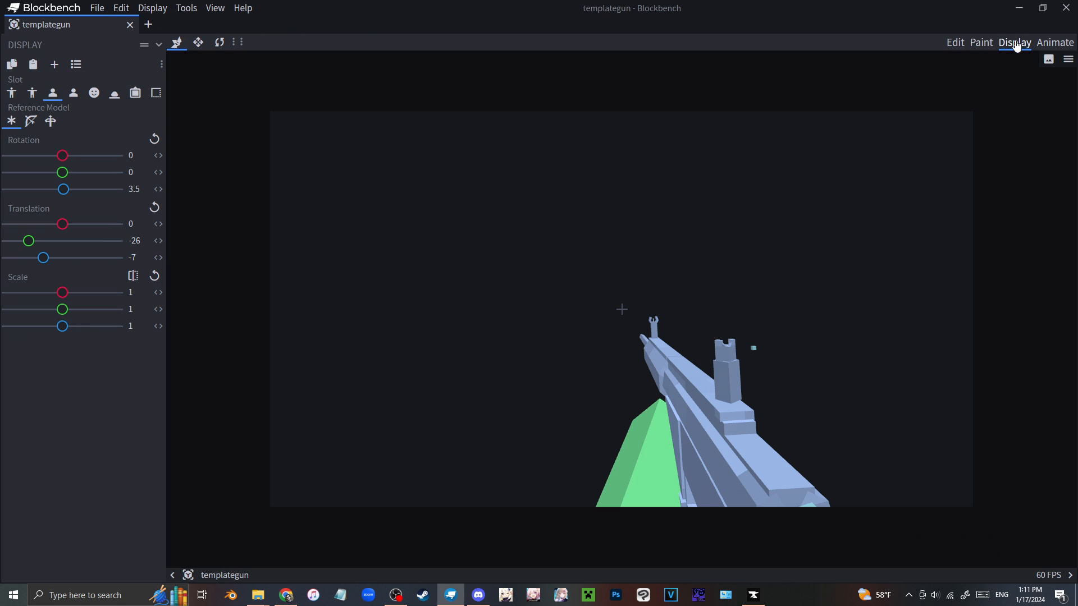
{"action": "mouse_move", "coordinate": [740, 105]}
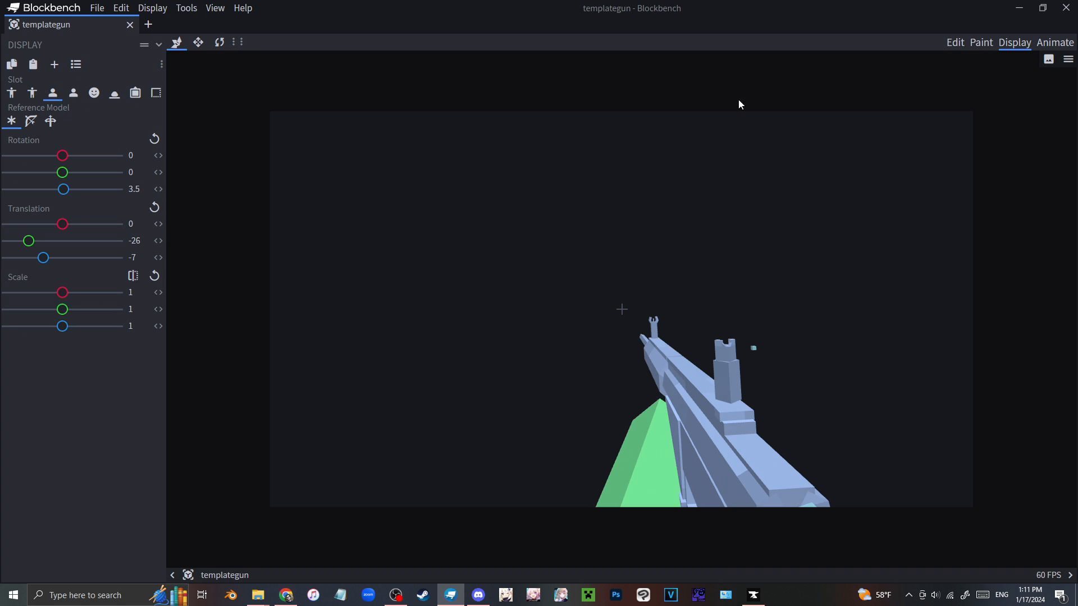
- Delete the old reloadempty animation in Animate mode
{"action": "left_click", "coordinate": [1054, 41]}
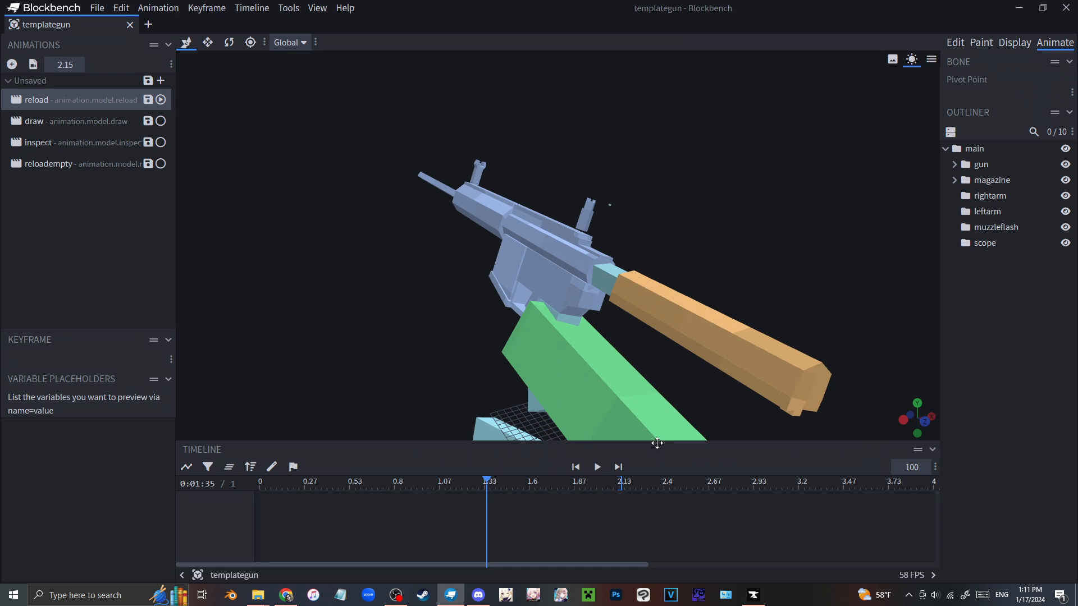
{"action": "left_click", "coordinate": [48, 164]}
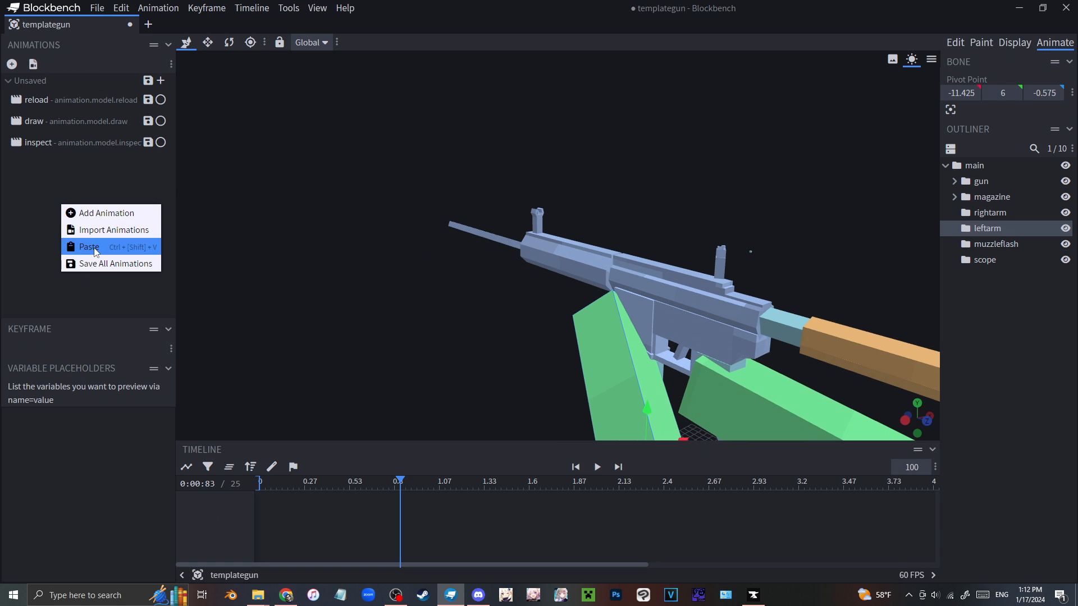
- Add a looping animation.model.reloadempty with values 3 and 150 and confirm it
{"action": "left_click", "coordinate": [107, 212]}
{"action": "type", "text": "animation.model.reloadempty"}
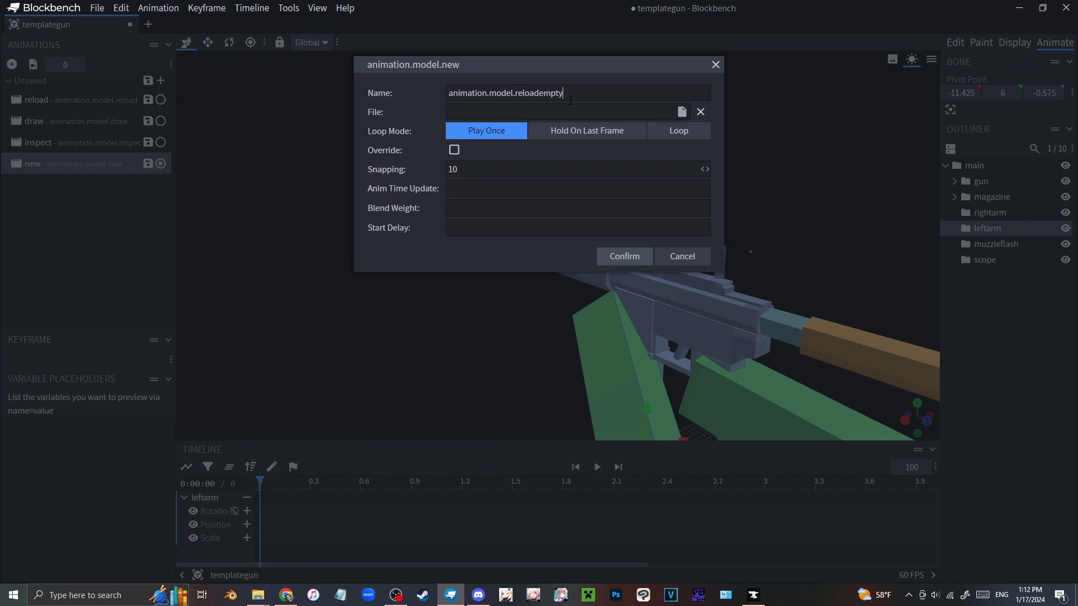
{"action": "left_click", "coordinate": [678, 130]}
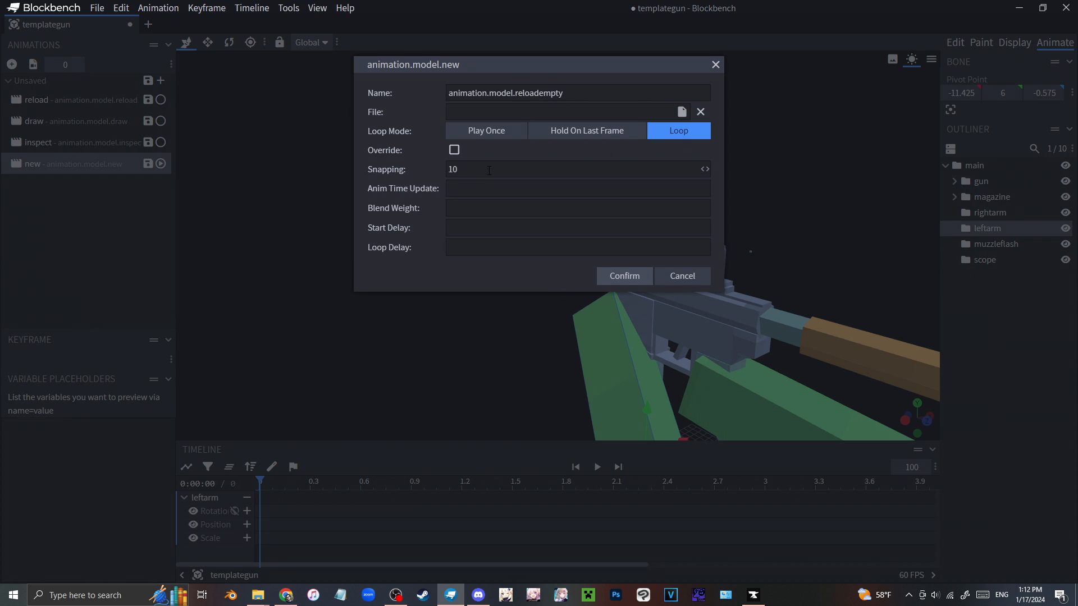
{"action": "type", "text": "3"}
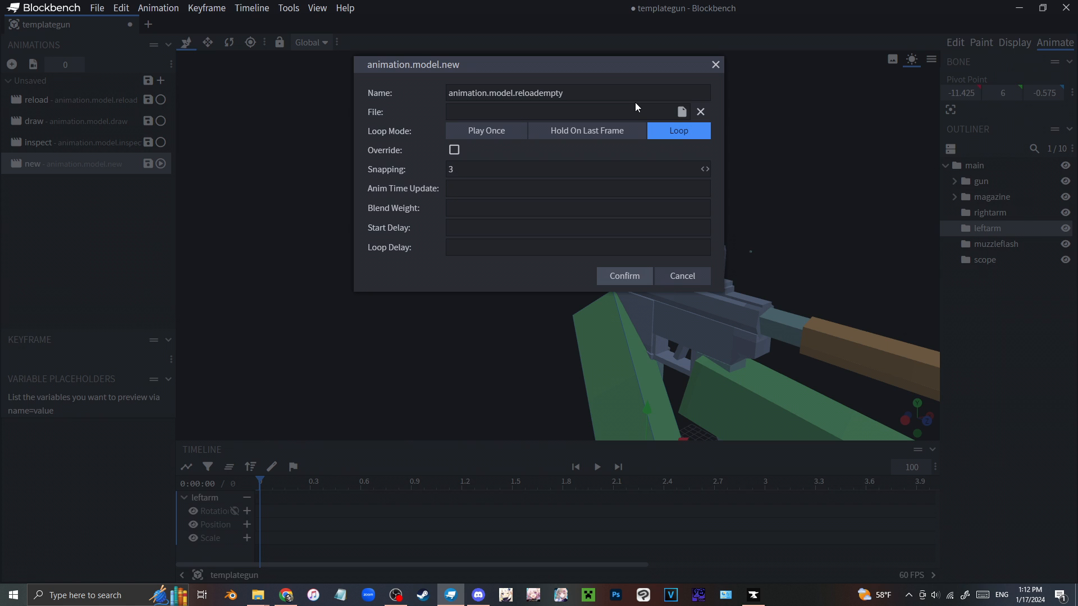
{"action": "type", "text": "150"}
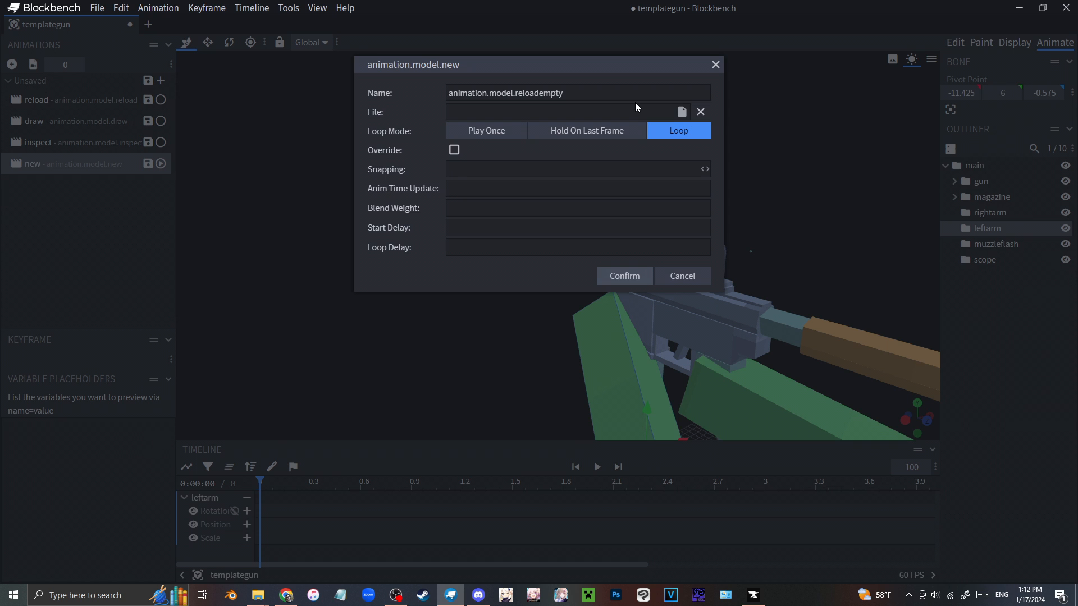
{"action": "left_click", "coordinate": [624, 277]}
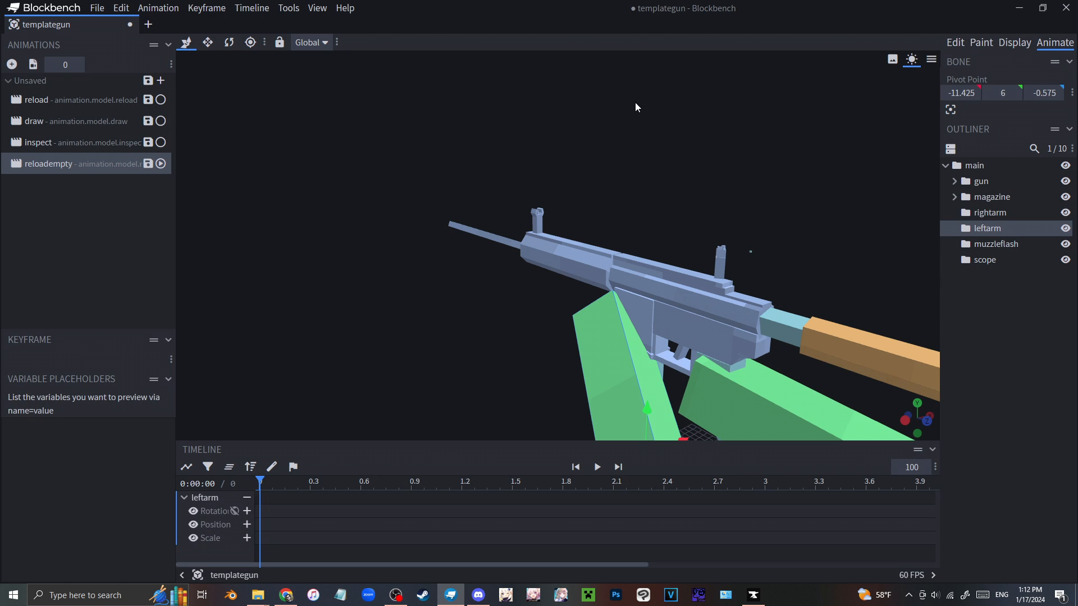
- Stretch the timeline end marker so the animation runs about 3.43 seconds
{"action": "left_click_drag", "start_coordinate": [635, 108], "coordinate": [751, 141]}
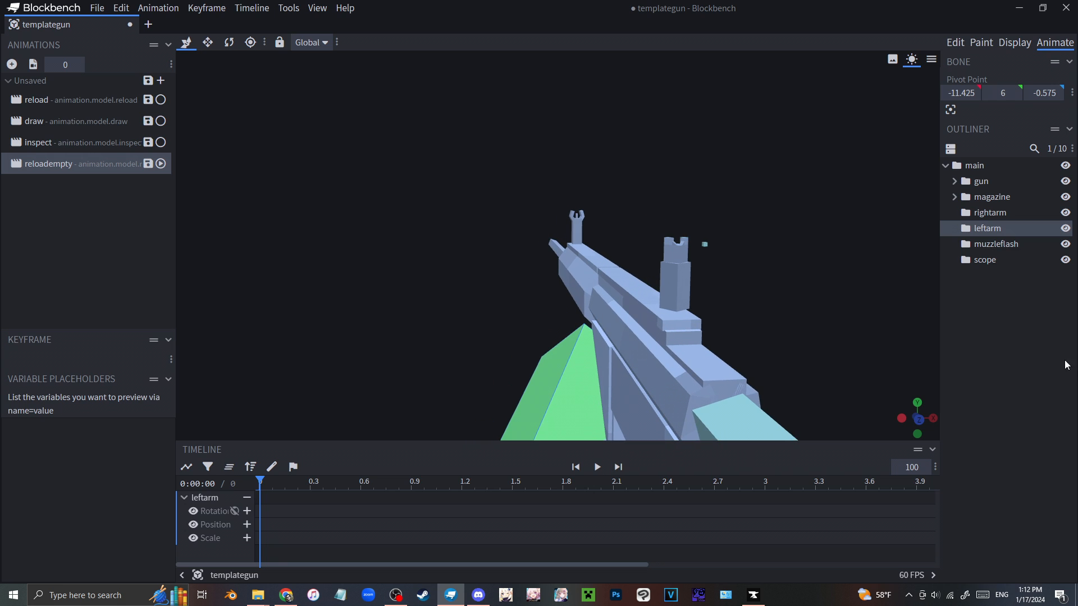
{"action": "left_click", "coordinate": [596, 467]}
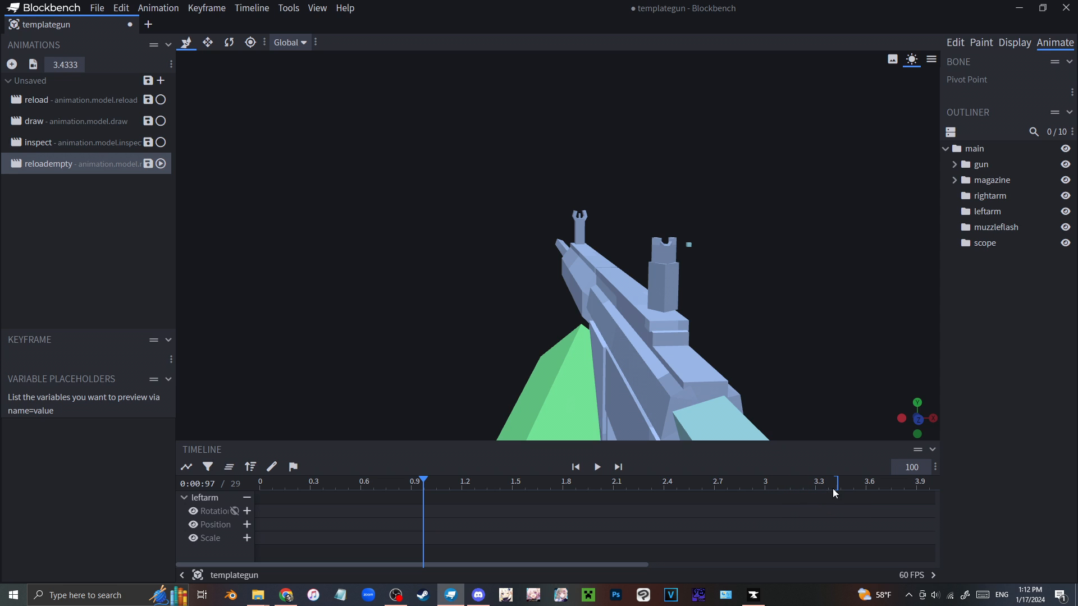
{"action": "left_click_drag", "start_coordinate": [423, 479], "coordinate": [832, 480]}
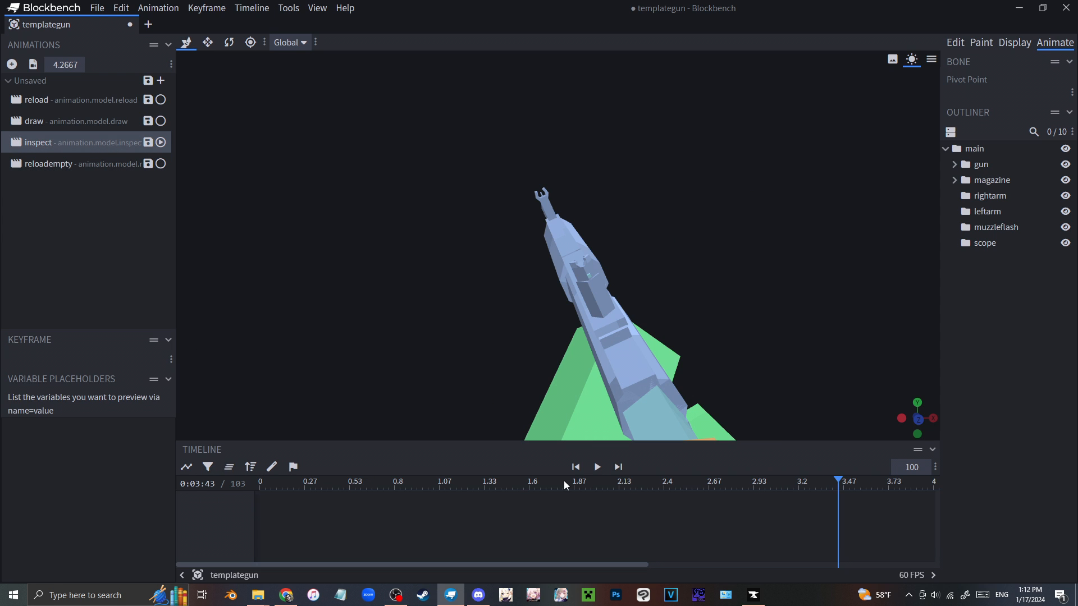
{"action": "left_click", "coordinate": [595, 467]}
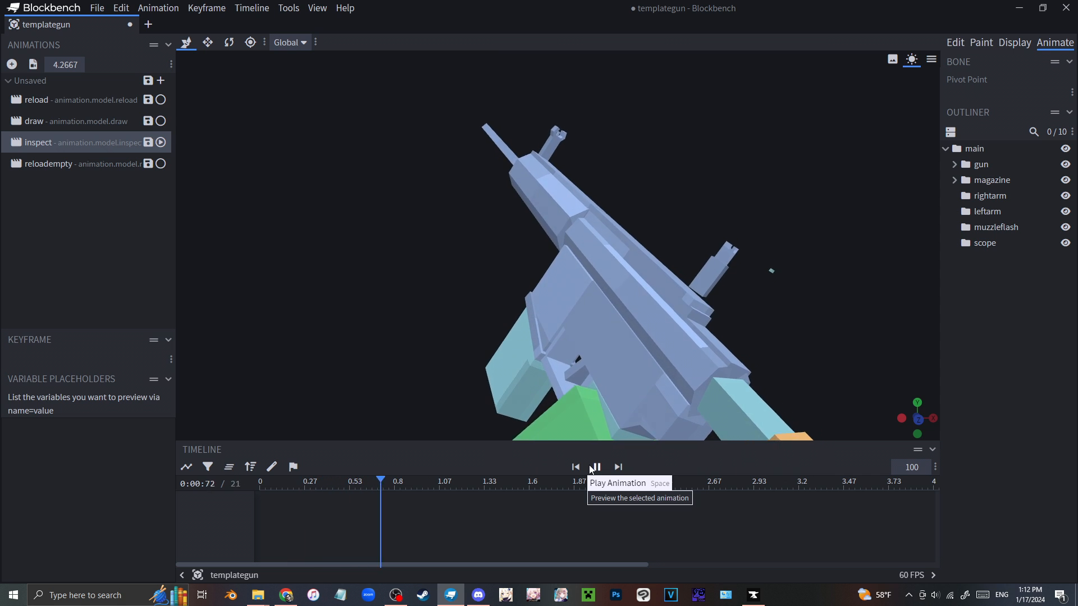
{"action": "left_click", "coordinate": [596, 467]}
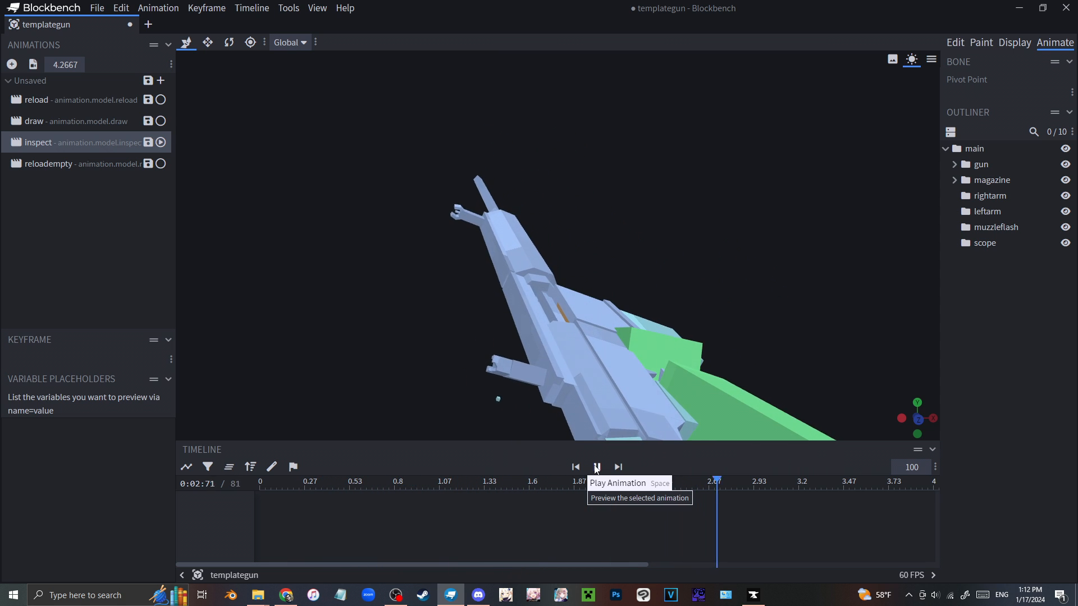
{"action": "left_click", "coordinate": [595, 467]}
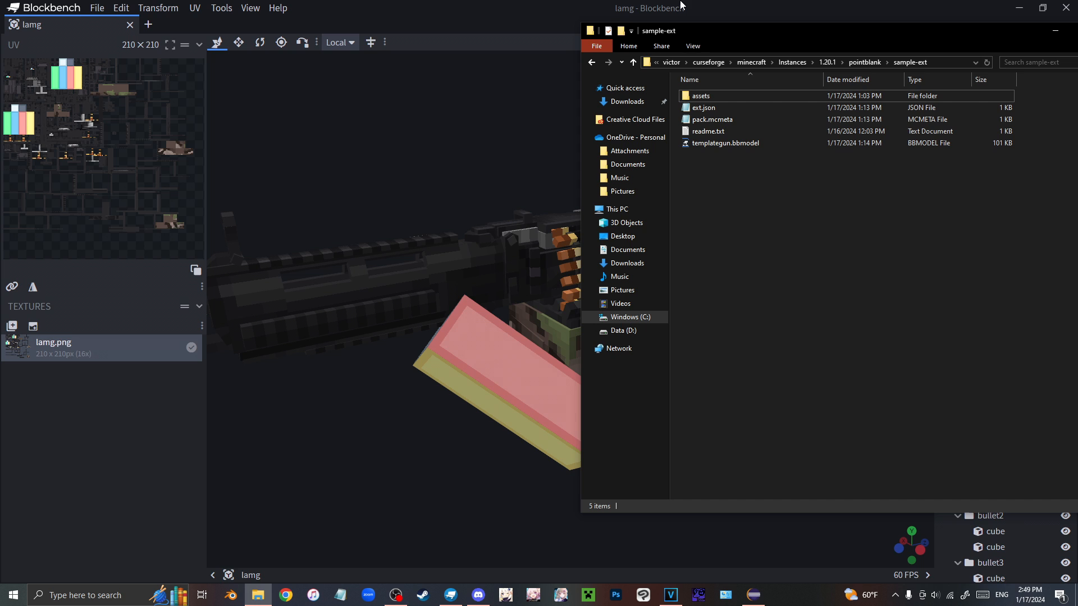
- Return to the pointblank folder and enter the sample-ext pack folder
{"action": "left_click", "coordinate": [632, 62]}
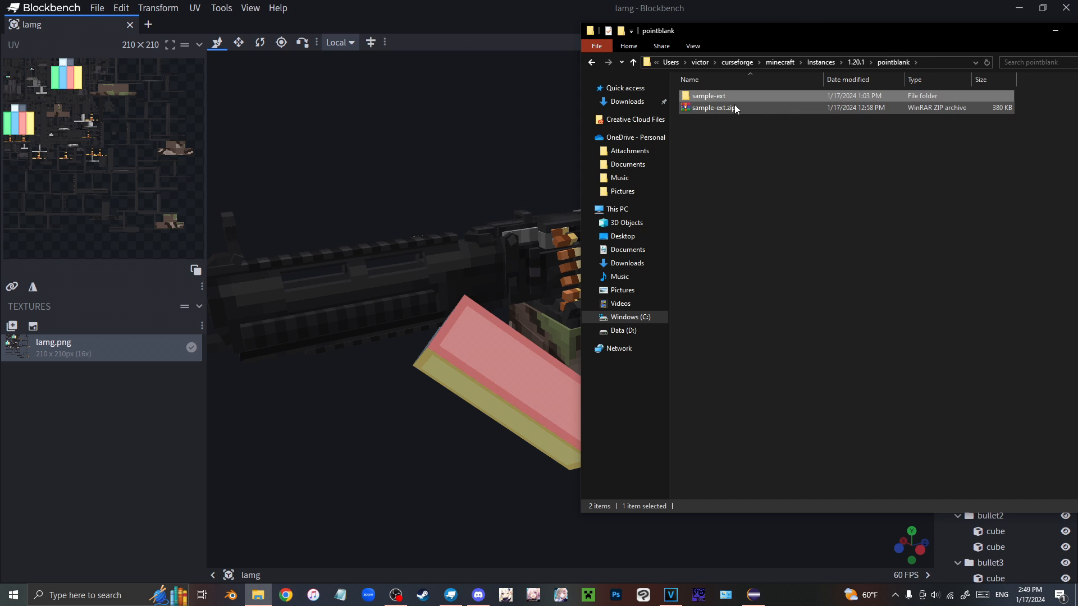
{"action": "left_click", "coordinate": [708, 95]}
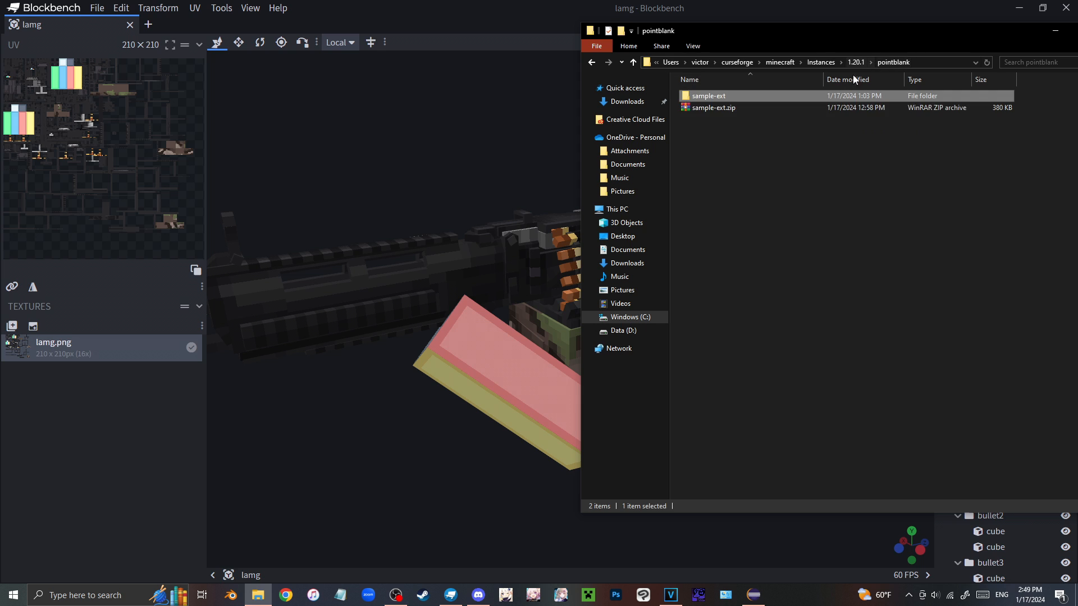
{"action": "left_click", "coordinate": [713, 108]}
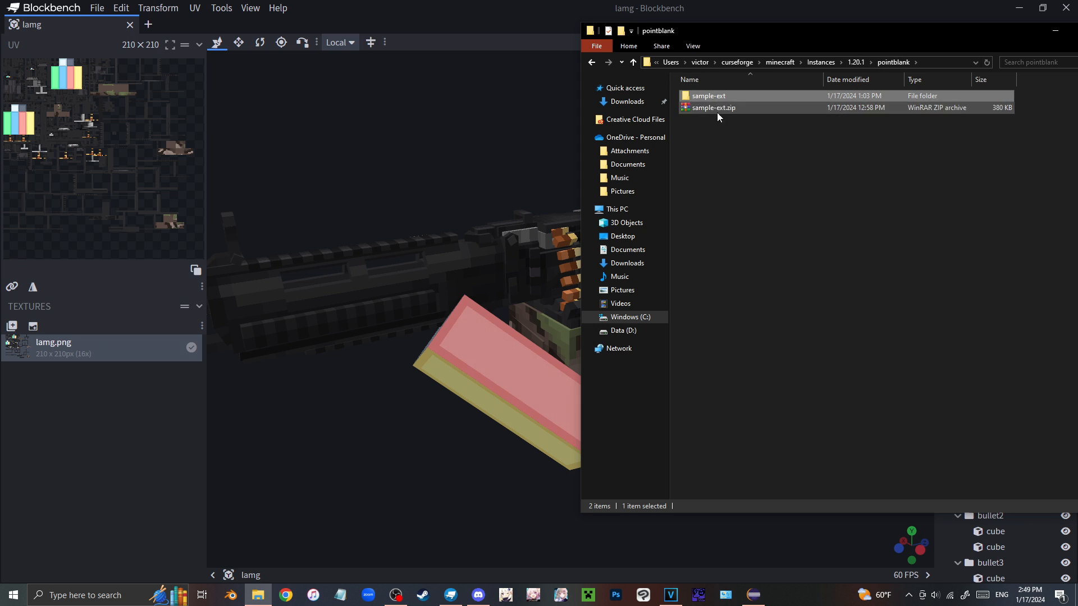
{"action": "mouse_move", "coordinate": [726, 100]}
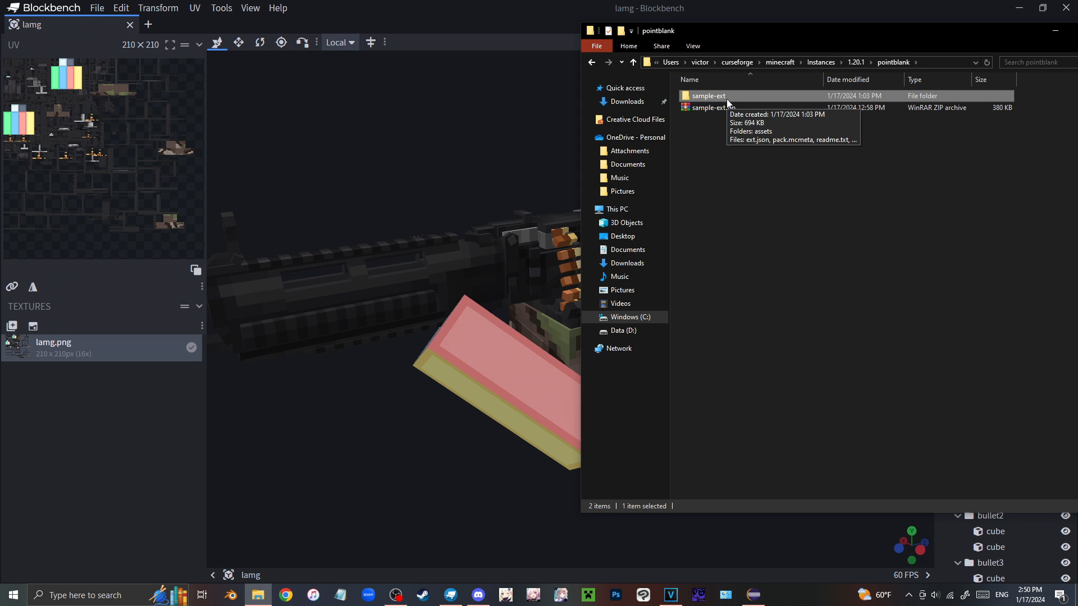
{"action": "double_click", "coordinate": [708, 95]}
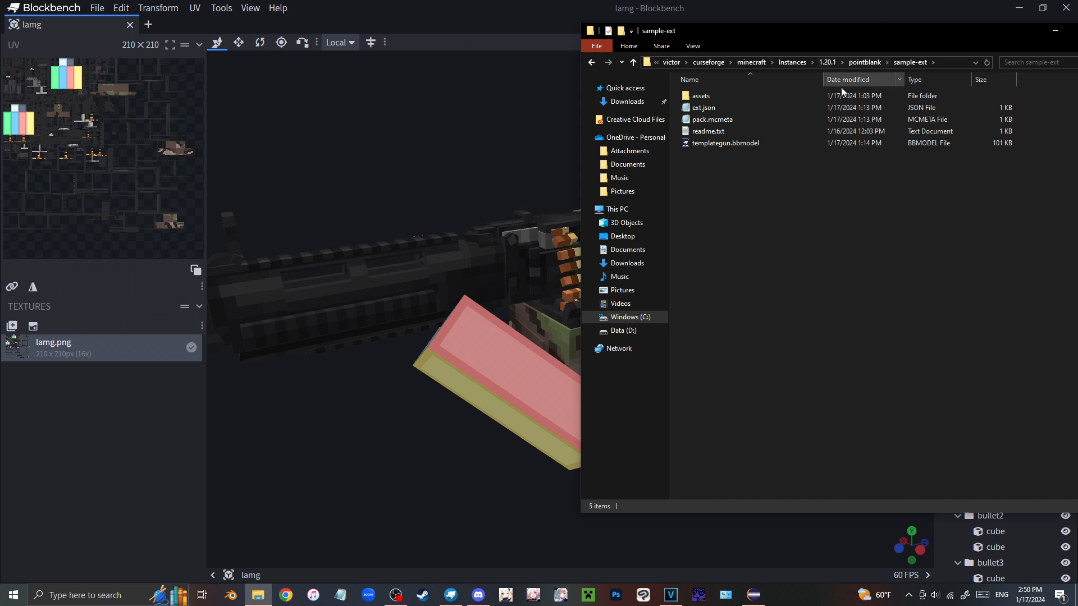
- Zip all the pack files into a new pack-ext.zip archive in pointblank
{"action": "left_click", "coordinate": [724, 143]}
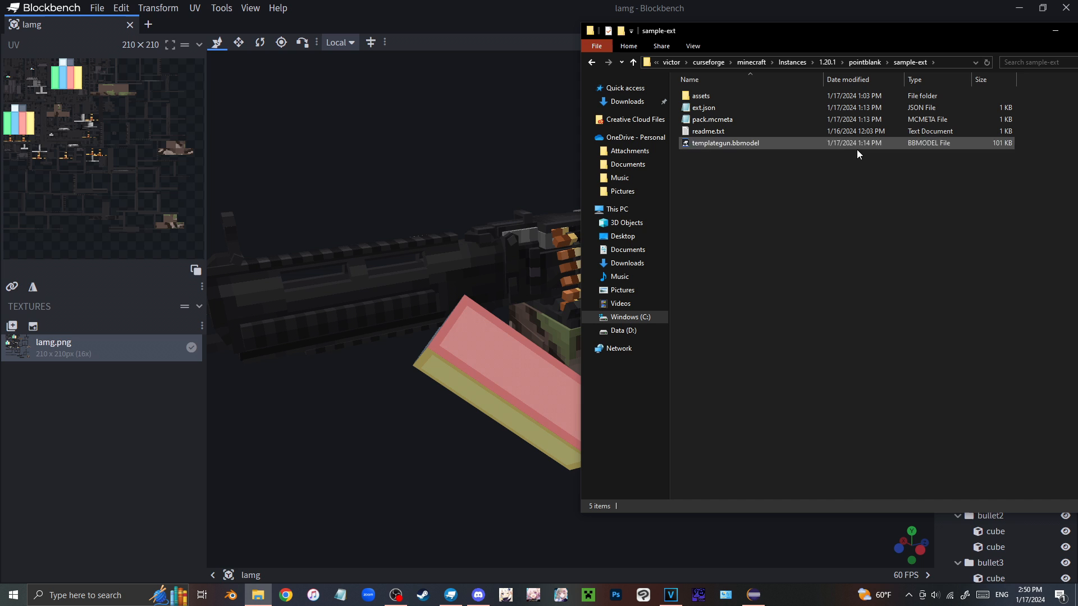
{"action": "left_click", "coordinate": [708, 130]}
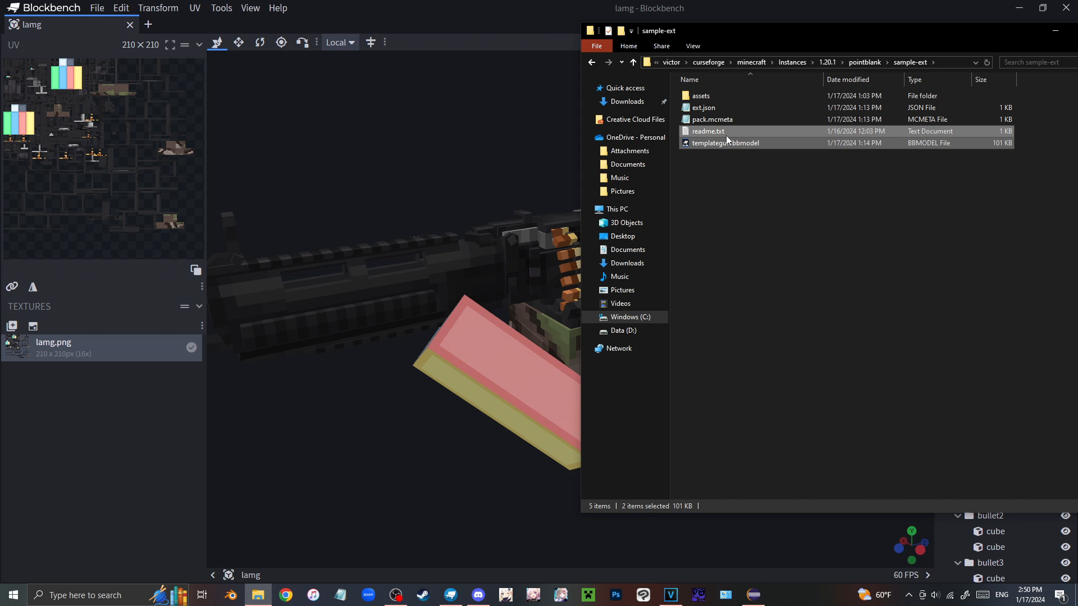
{"action": "left_click", "coordinate": [703, 107]}
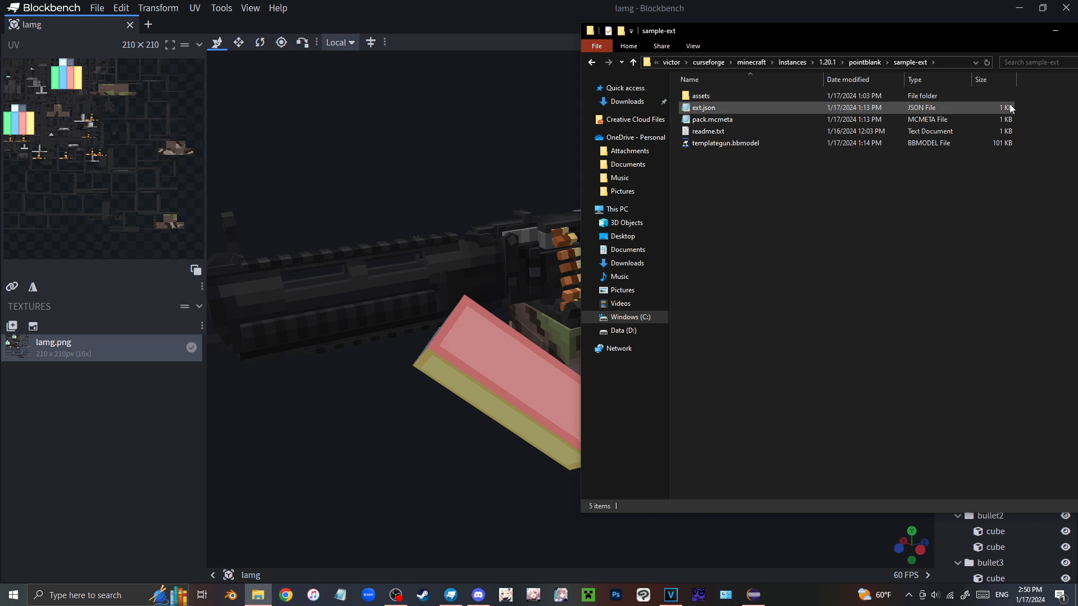
{"action": "right_click", "coordinate": [703, 108]}
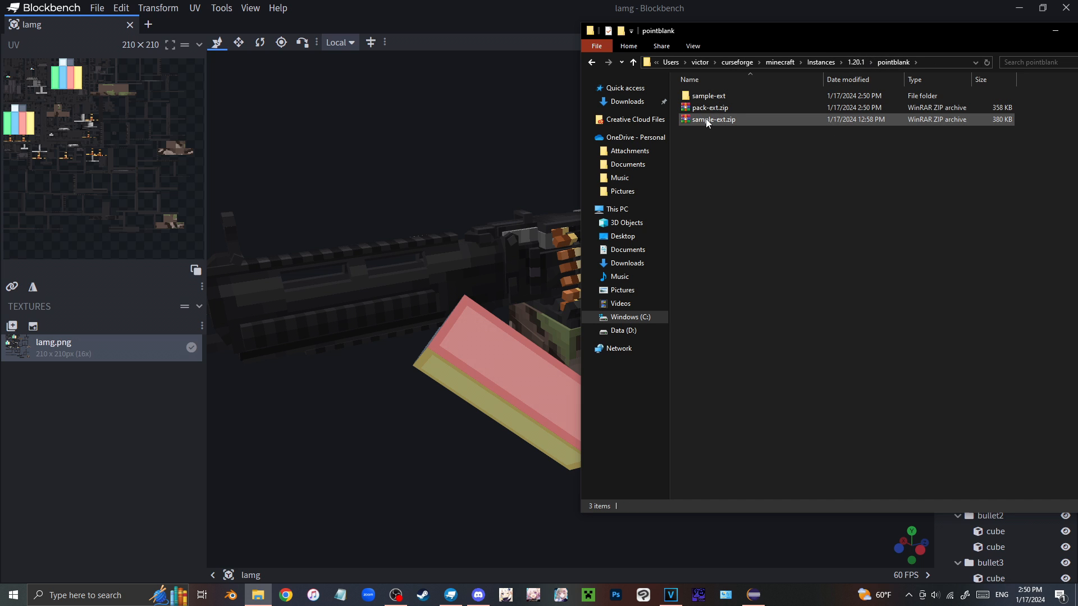
{"action": "left_click", "coordinate": [710, 107]}
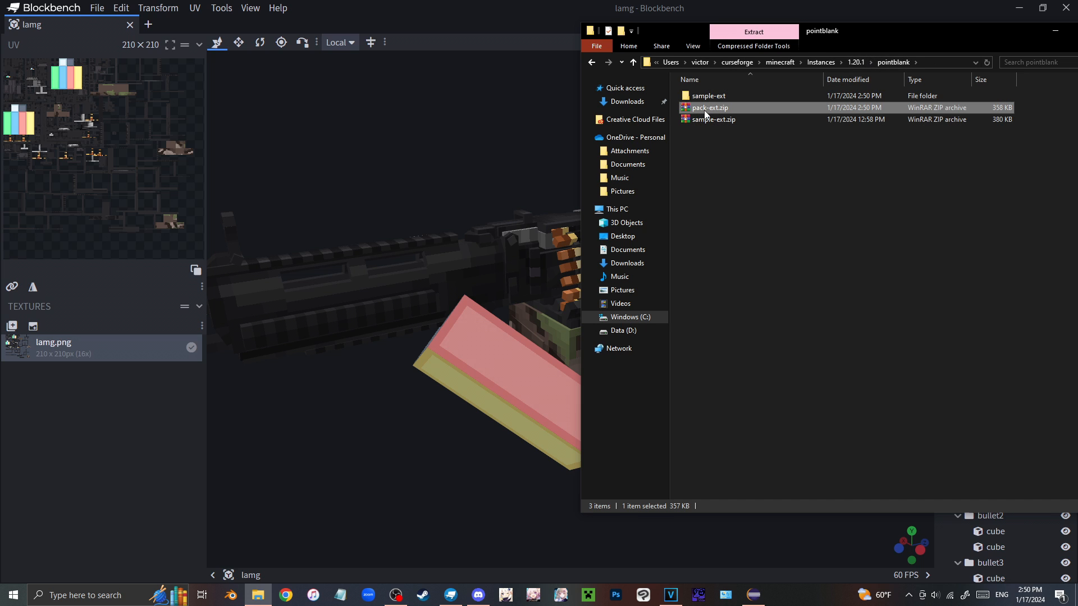
{"action": "left_click", "coordinate": [708, 95]}
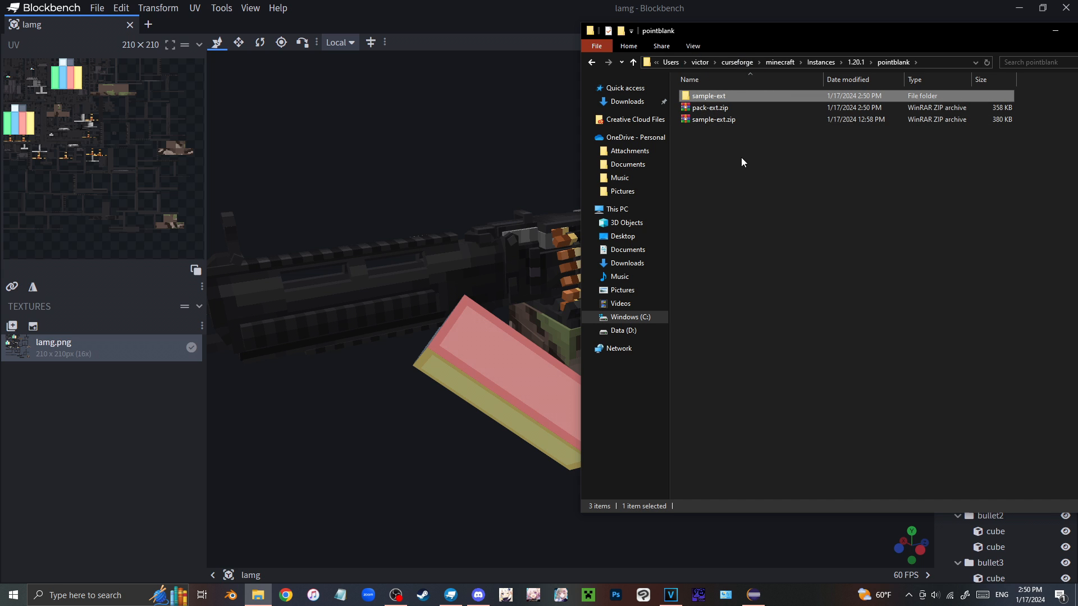
{"action": "mouse_move", "coordinate": [709, 96]}
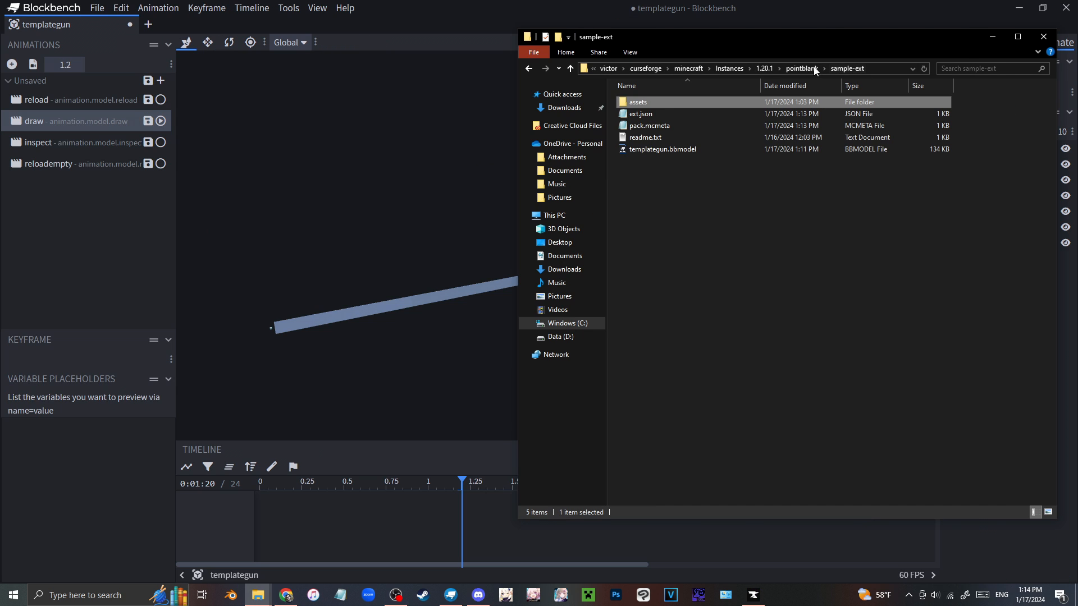
{"action": "left_click", "coordinate": [689, 197]}
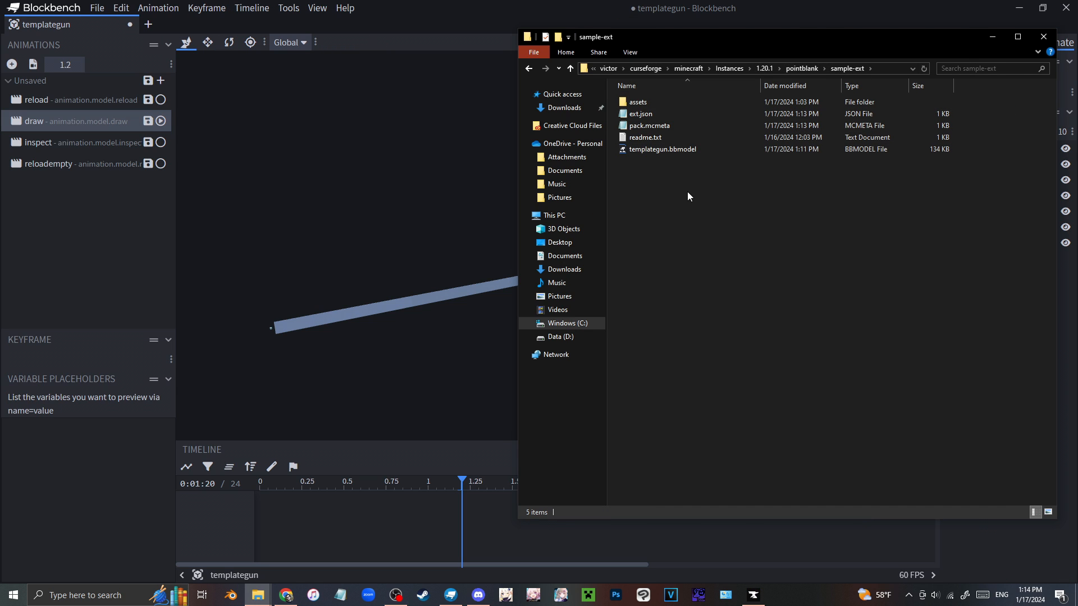